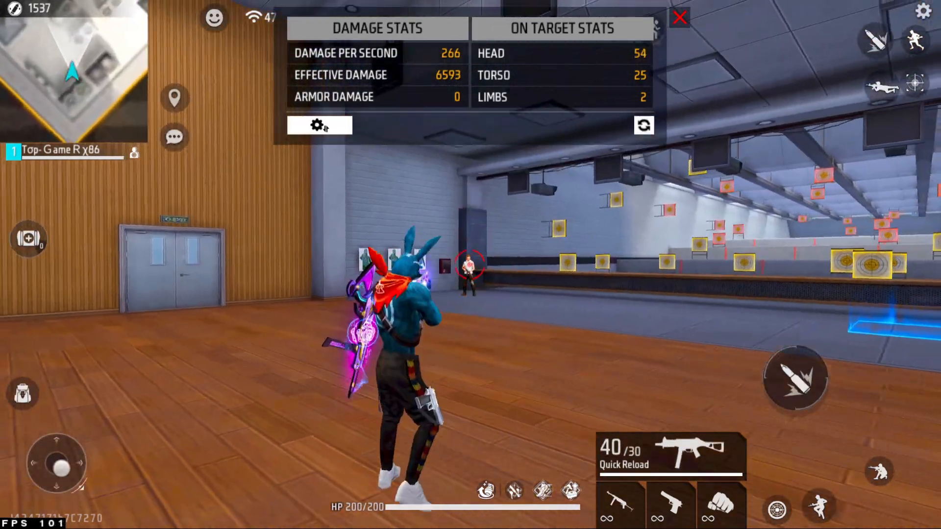
# Fire at the Free Fire training dummy to test the current aim feel.
pyautogui.click(797, 378)
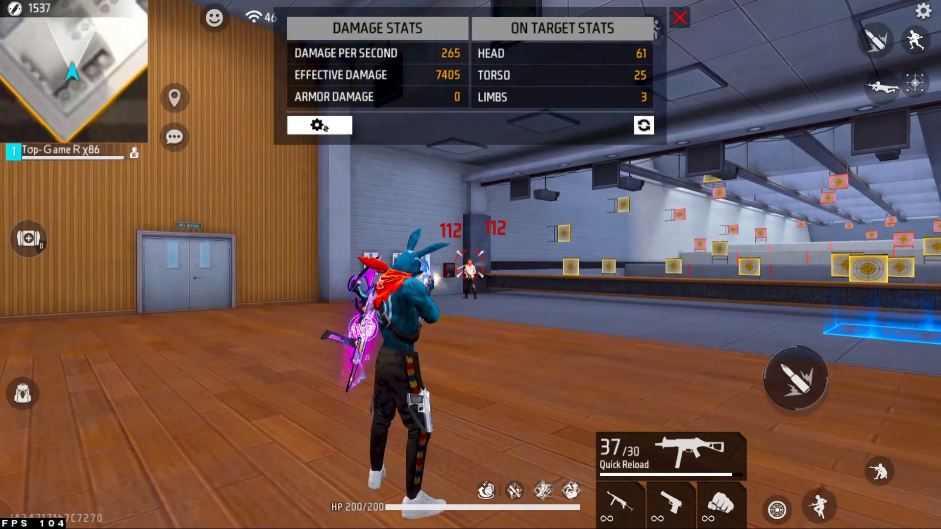
pyautogui.click(680, 16)
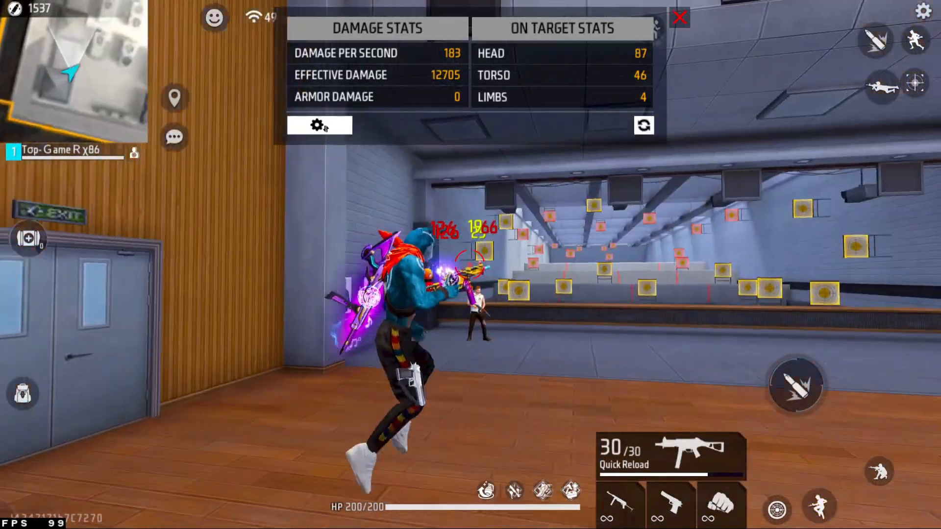
pyautogui.click(680, 18)
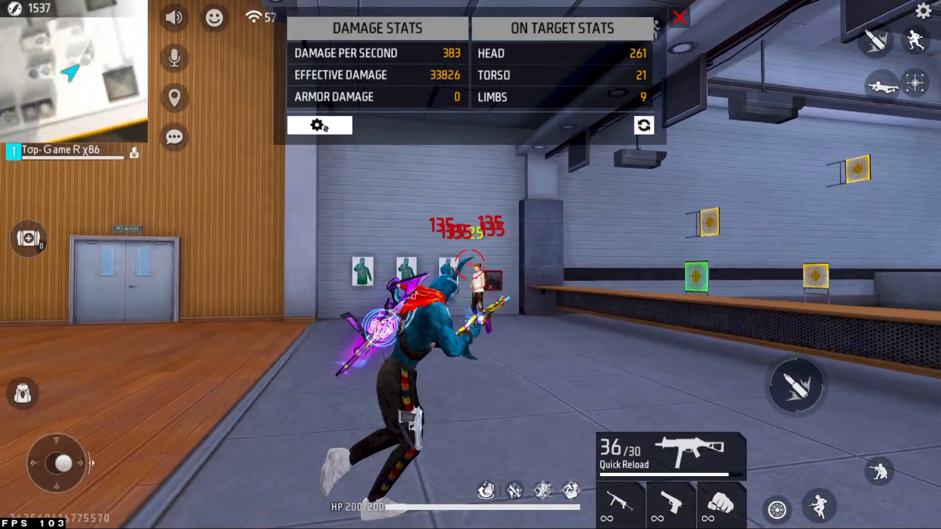
pyautogui.click(680, 17)
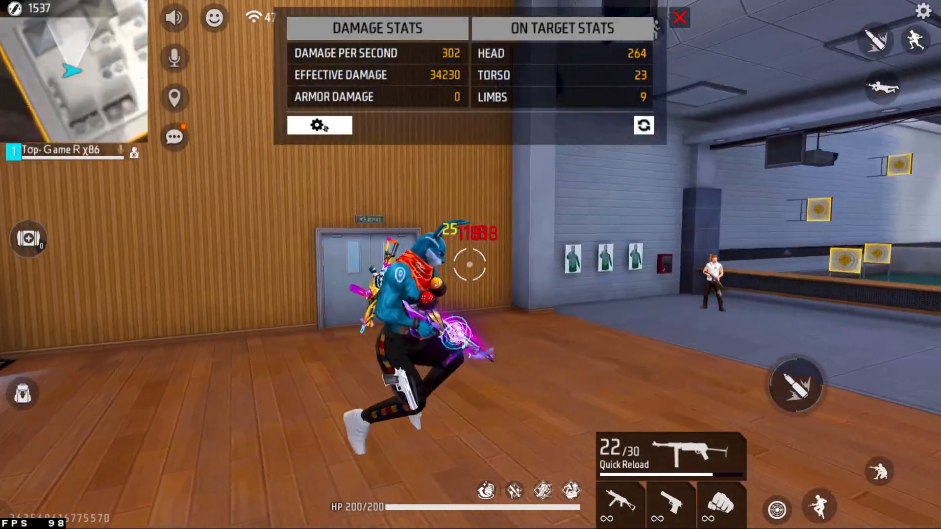
pyautogui.click(680, 16)
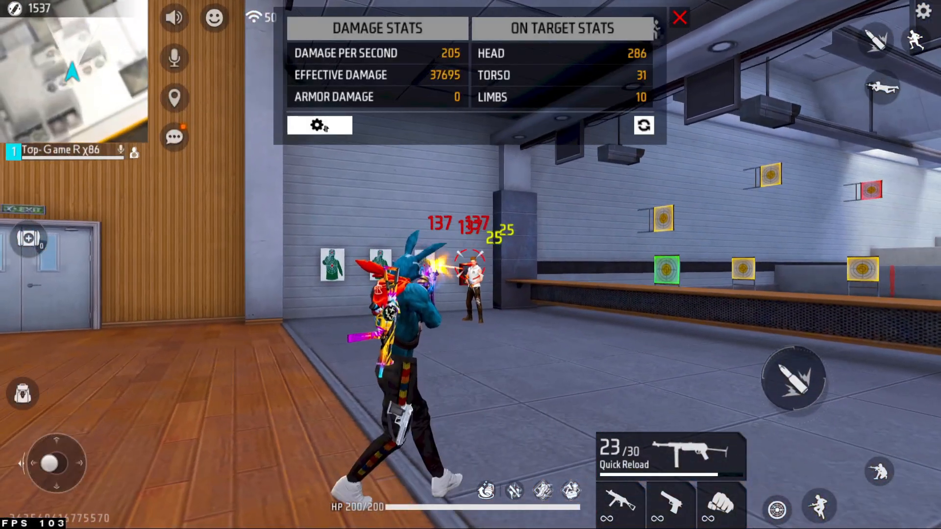
pyautogui.click(680, 17)
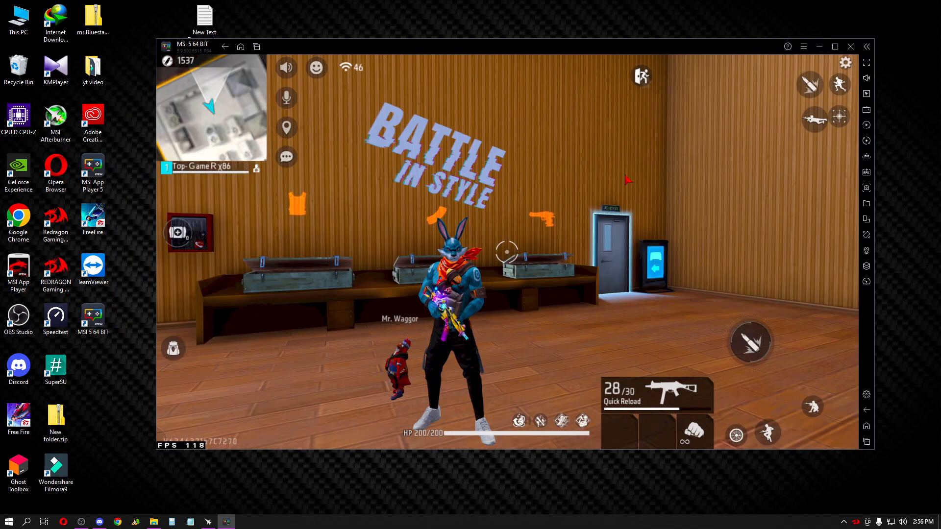
pyautogui.moveTo(826, 305)
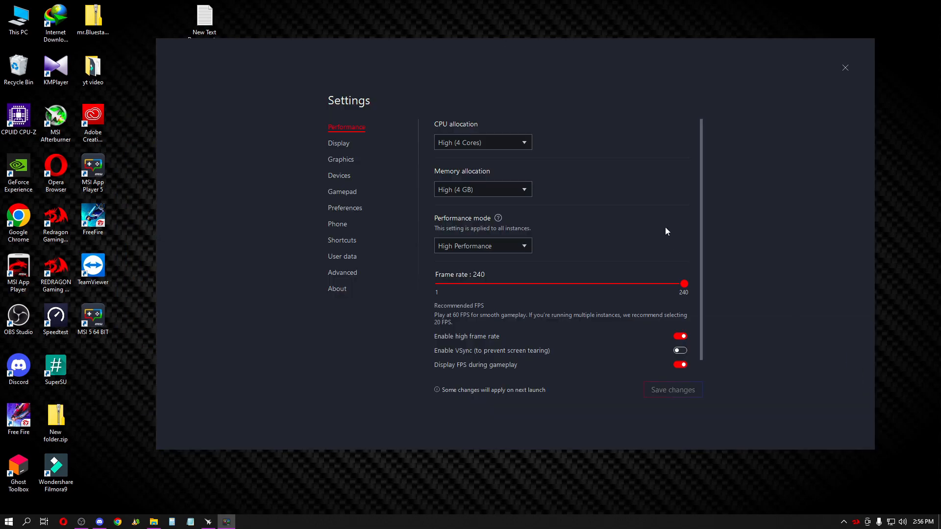
pyautogui.moveTo(391, 129)
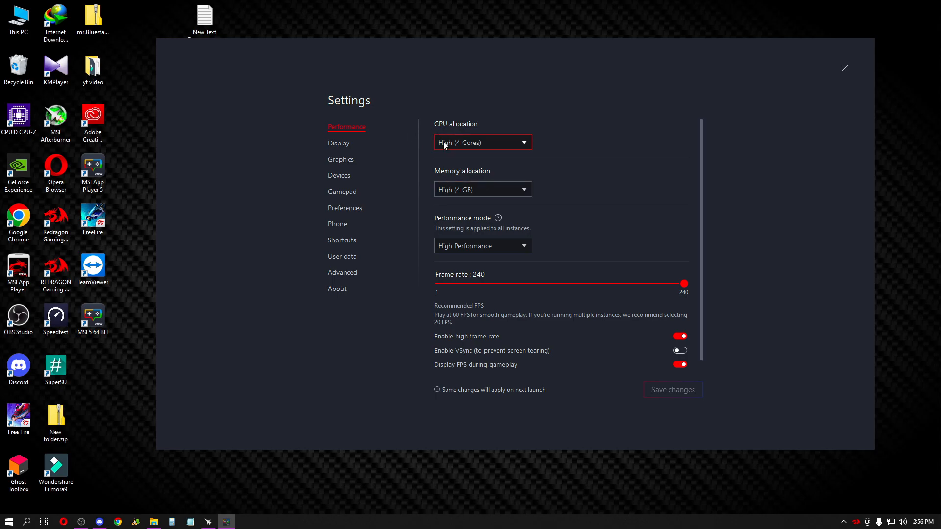
pyautogui.moveTo(521, 152)
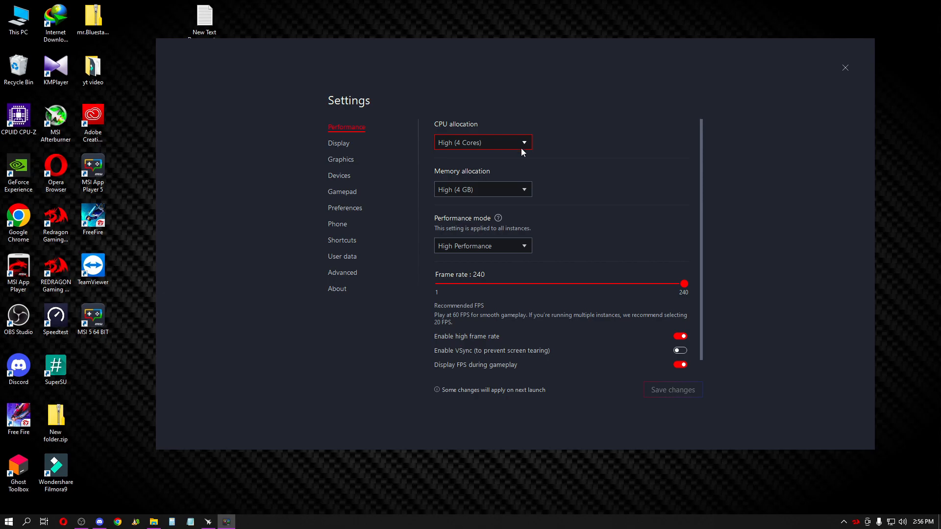
pyautogui.moveTo(513, 144)
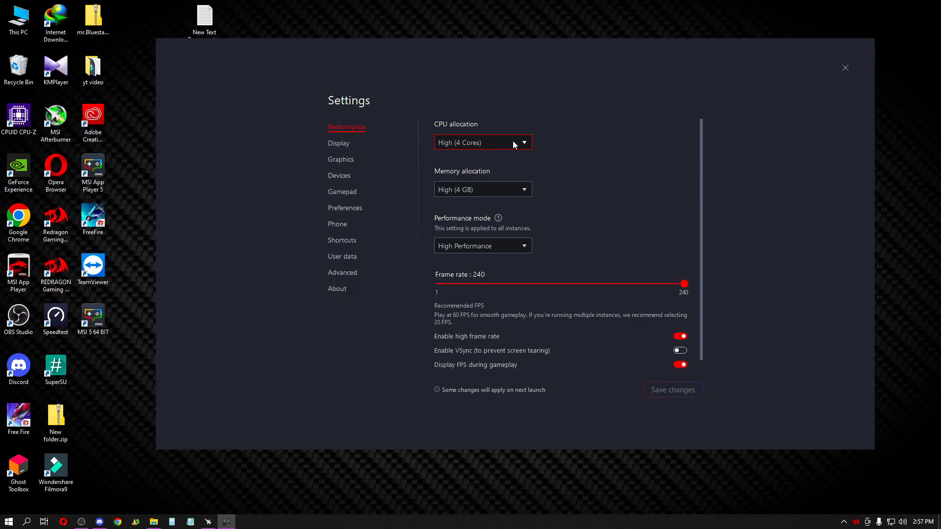
pyautogui.moveTo(482, 189)
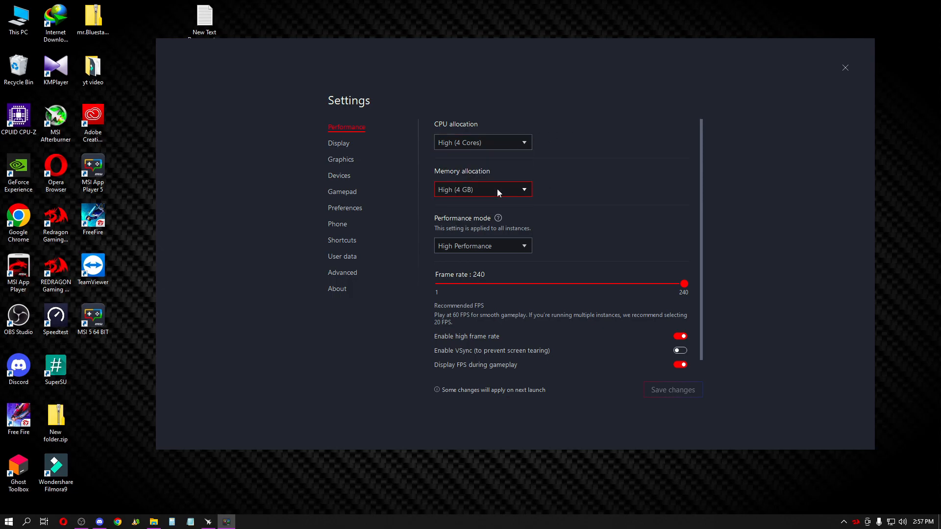
pyautogui.moveTo(489, 196)
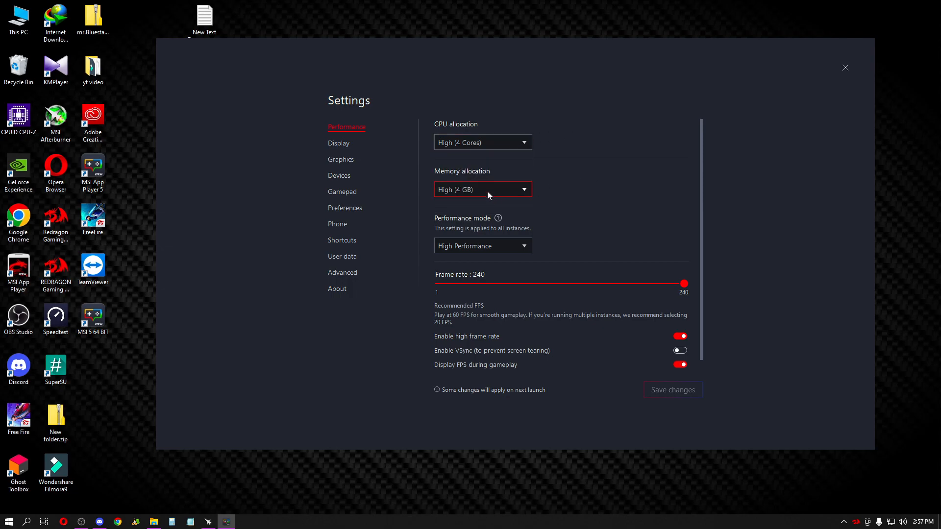
# Keep memory allocation at High (4 GB) in the Performance settings.
pyautogui.click(482, 189)
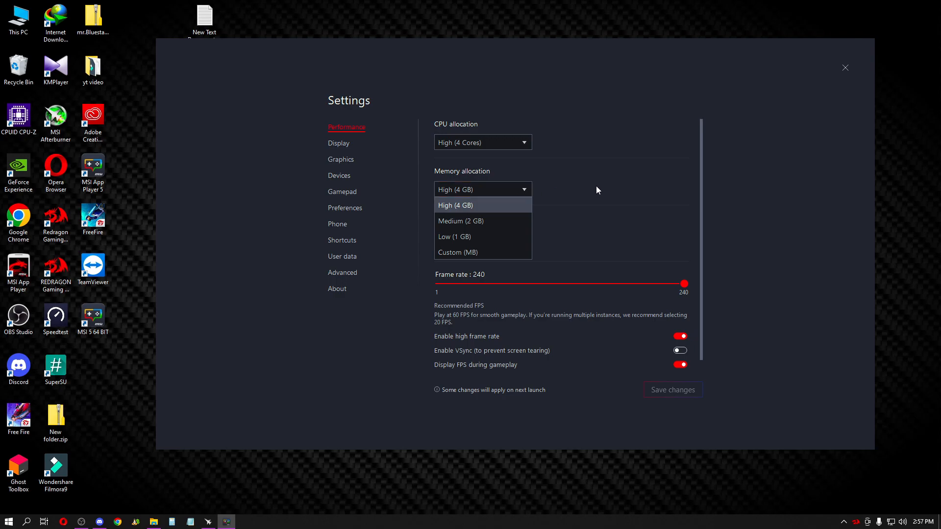
pyautogui.click(456, 205)
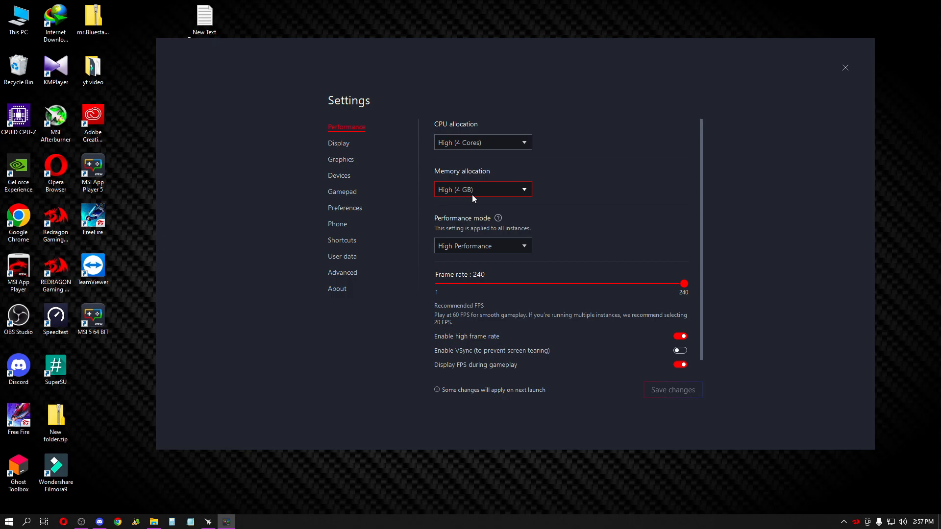
pyautogui.moveTo(490, 226)
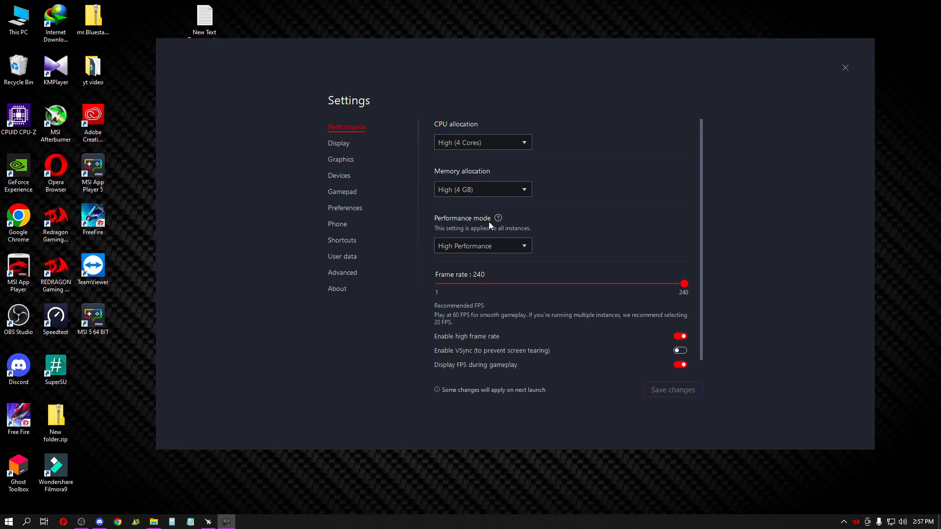
# Review the performance modes and keep High Performance selected.
pyautogui.click(482, 245)
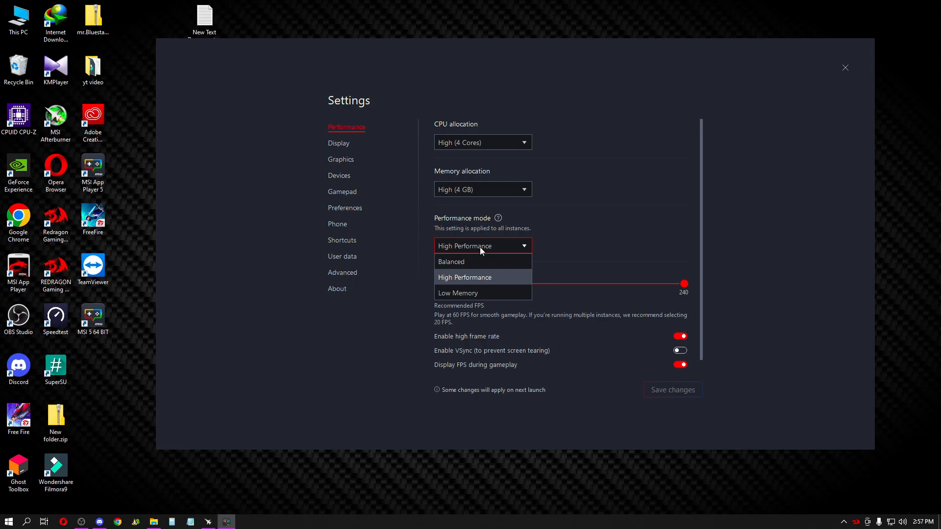
pyautogui.moveTo(478, 286)
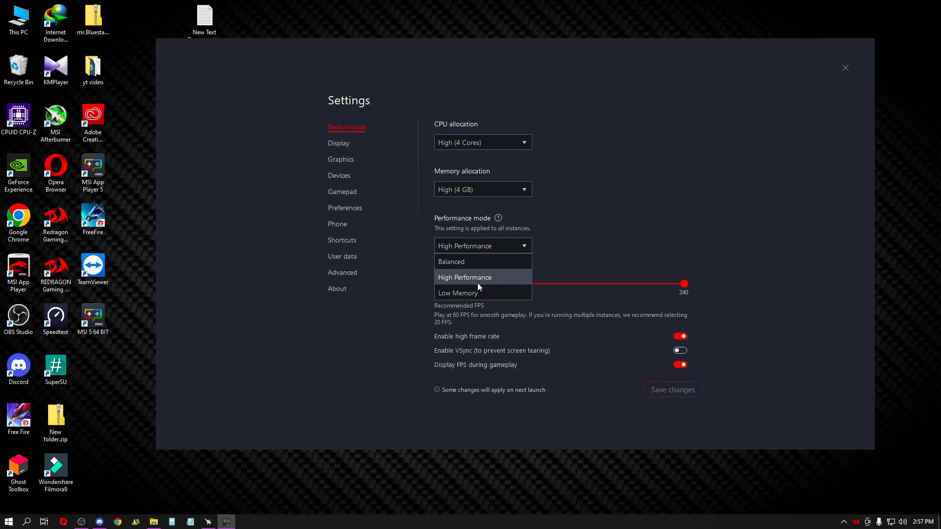
pyautogui.click(464, 276)
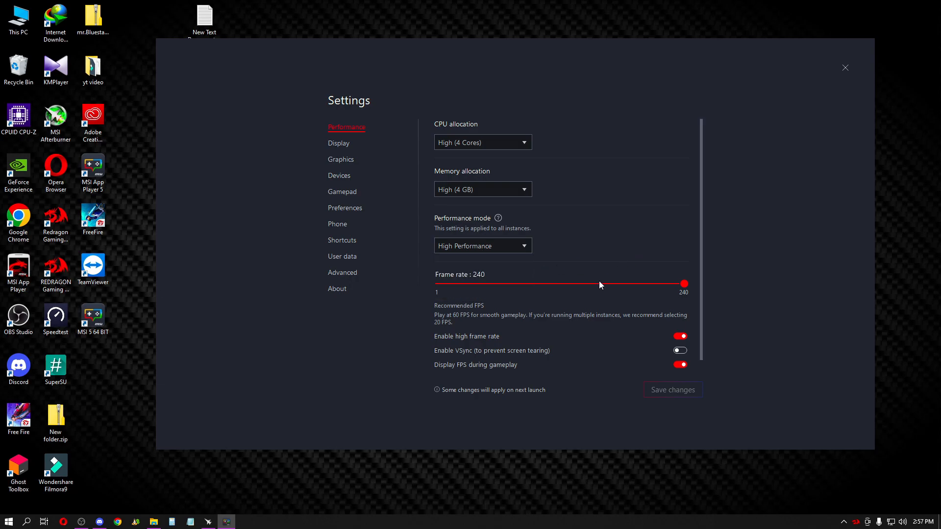
pyautogui.moveTo(681, 299)
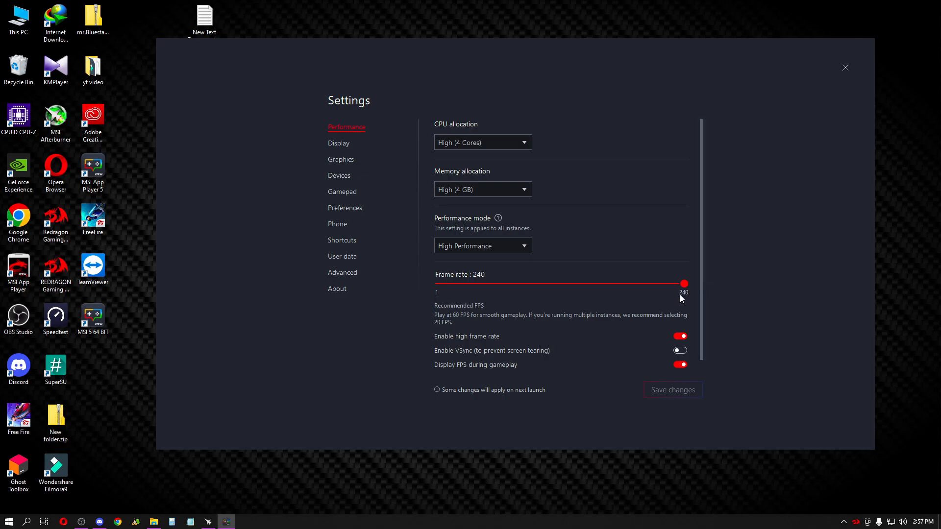
pyautogui.moveTo(675, 335)
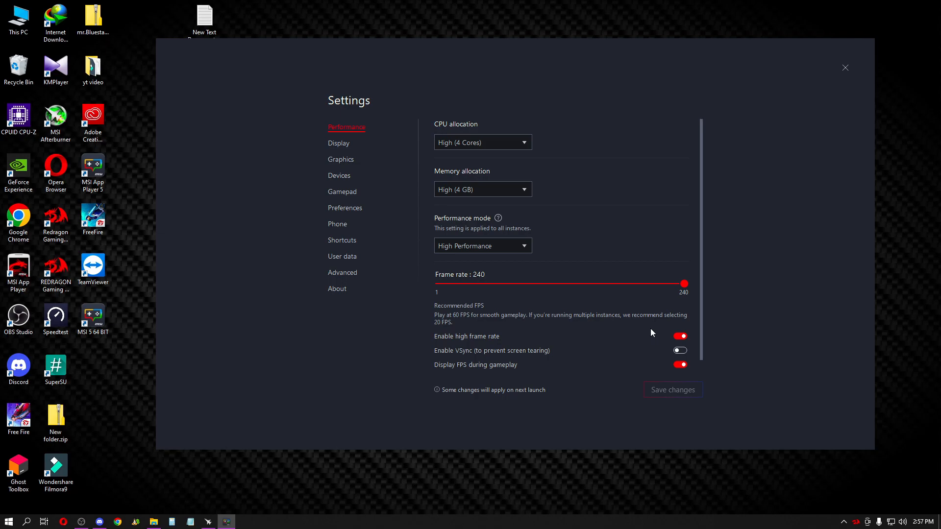
pyautogui.moveTo(464, 339)
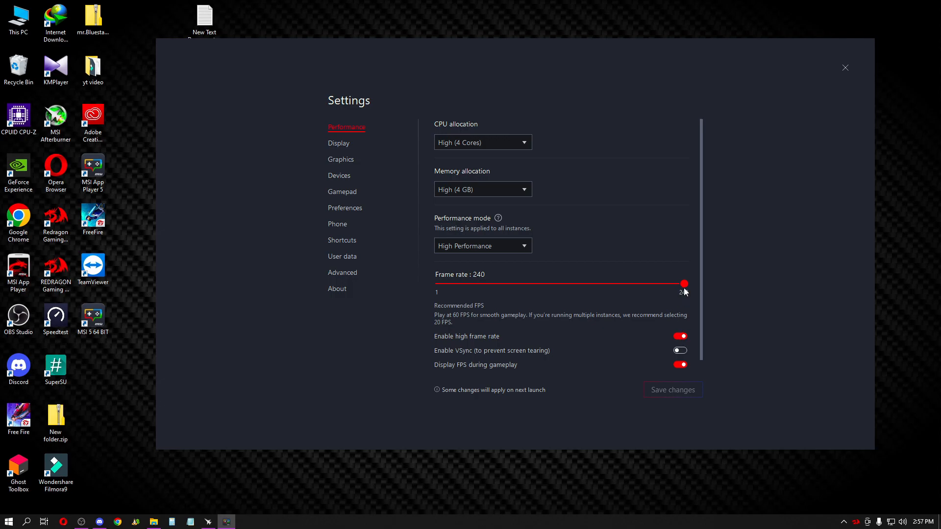
pyautogui.moveTo(602, 345)
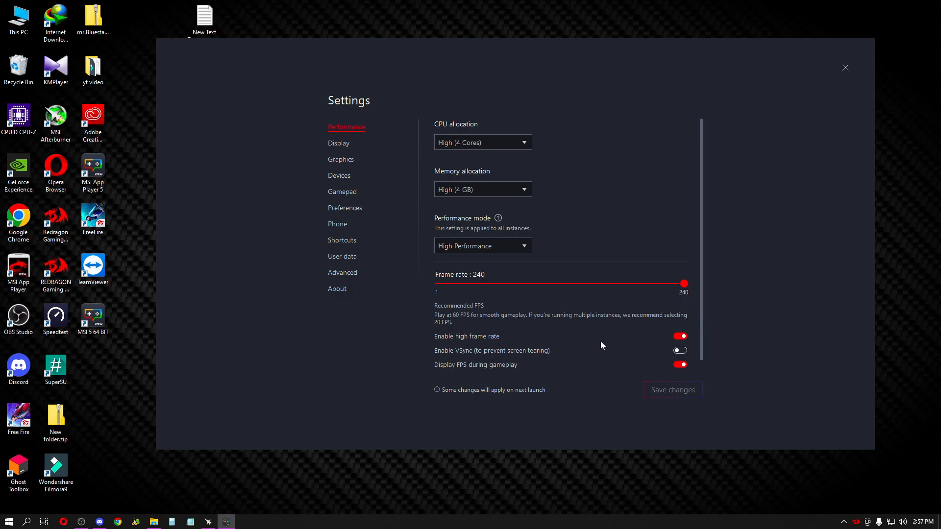
pyautogui.moveTo(476, 372)
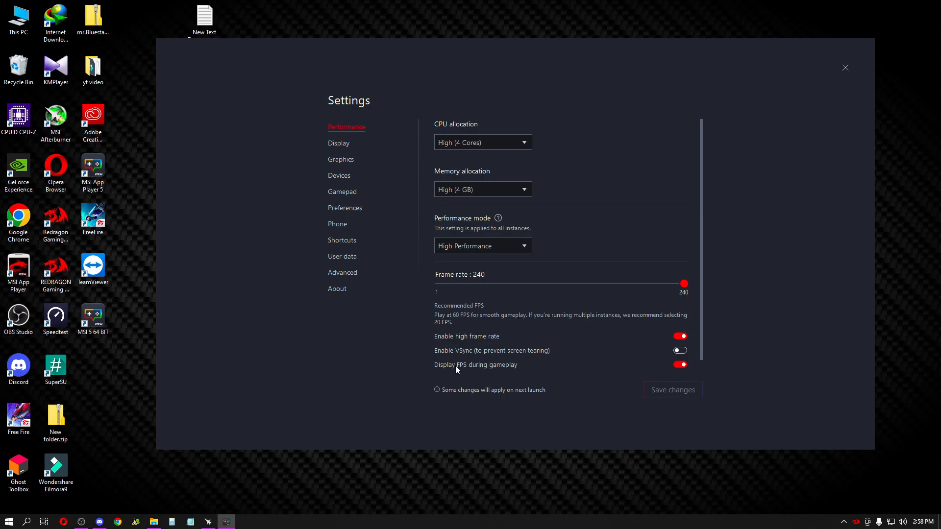
pyautogui.moveTo(456, 373)
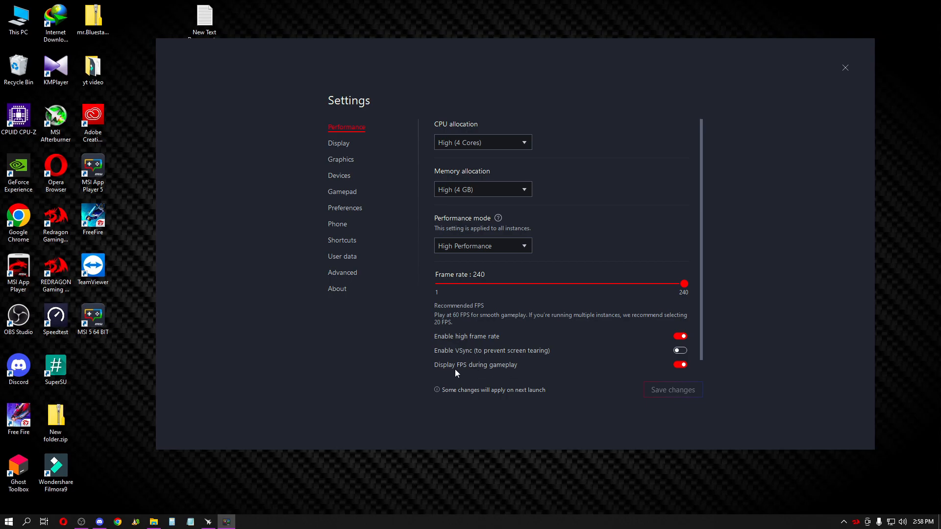
pyautogui.moveTo(455, 359)
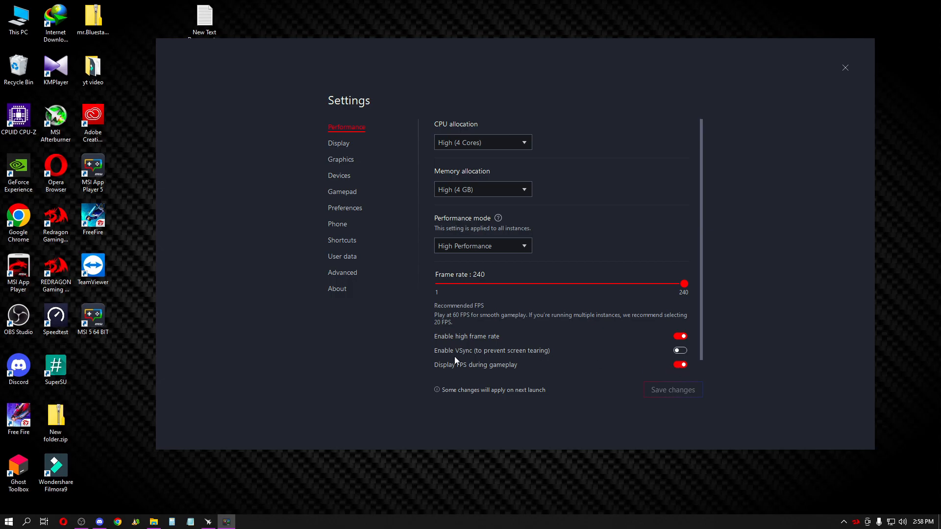
pyautogui.moveTo(177, 425)
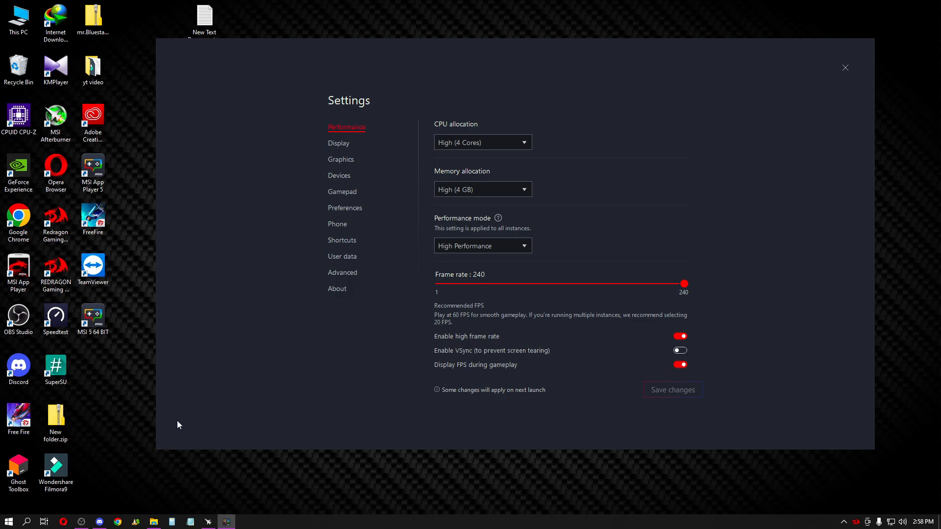
pyautogui.moveTo(366, 146)
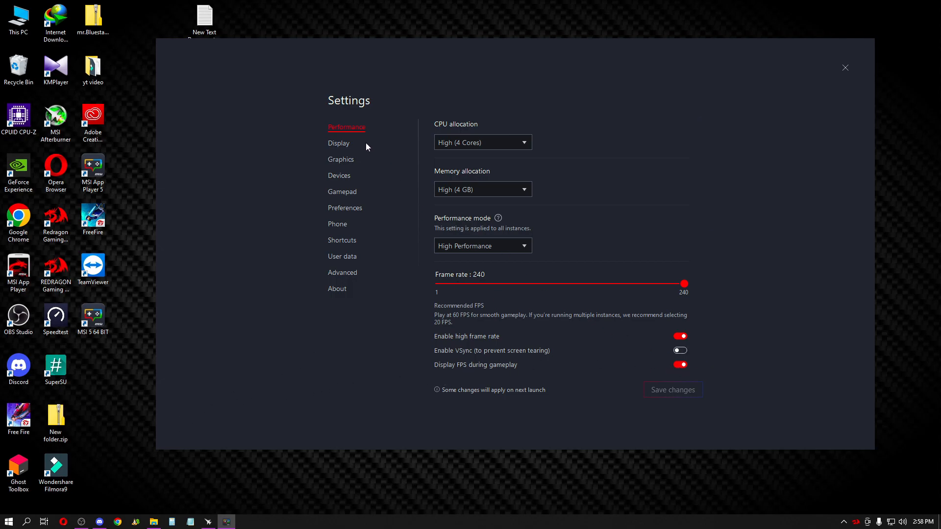
pyautogui.moveTo(346, 146)
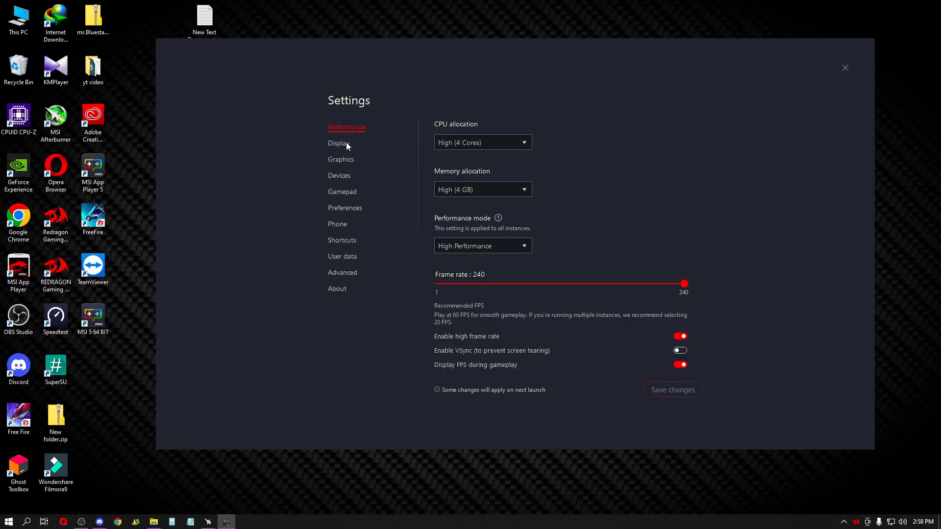
# Show the Display settings with 3840x2160 resolution and custom 480 DPI.
pyautogui.click(338, 143)
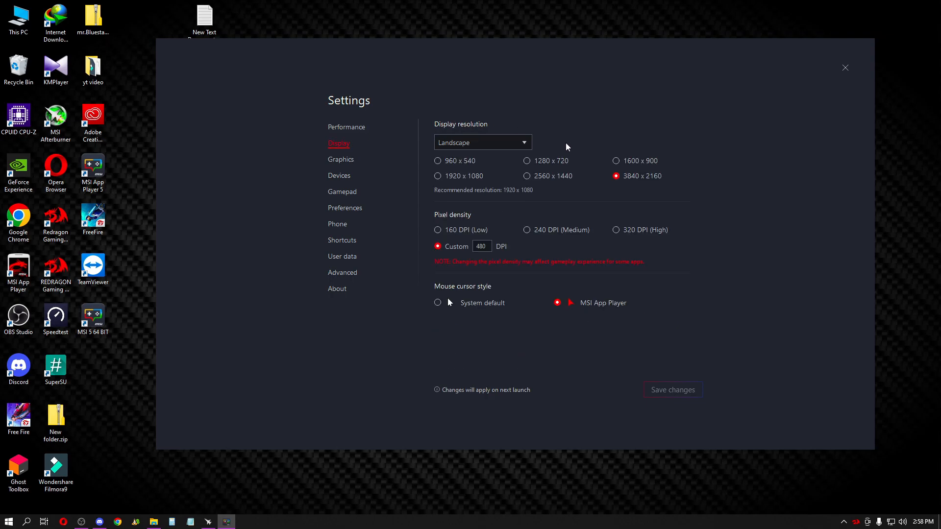
pyautogui.moveTo(681, 180)
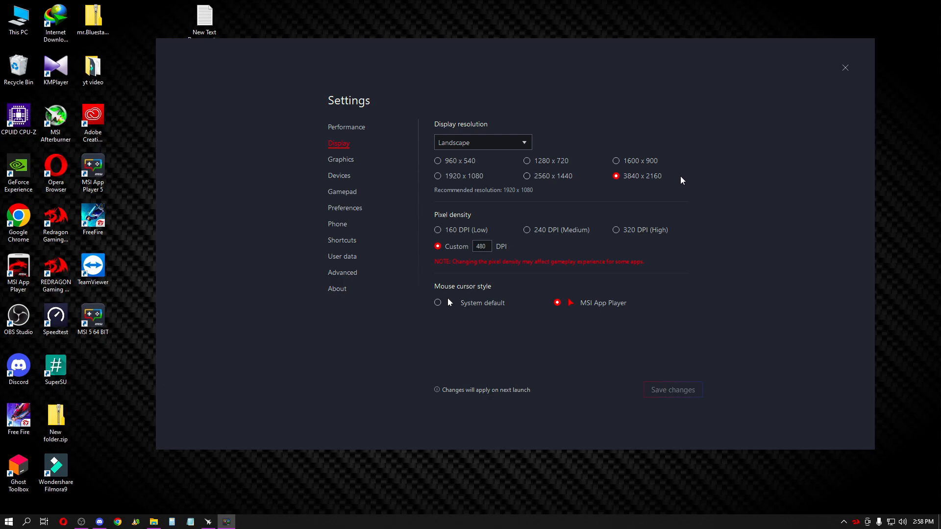
pyautogui.moveTo(656, 188)
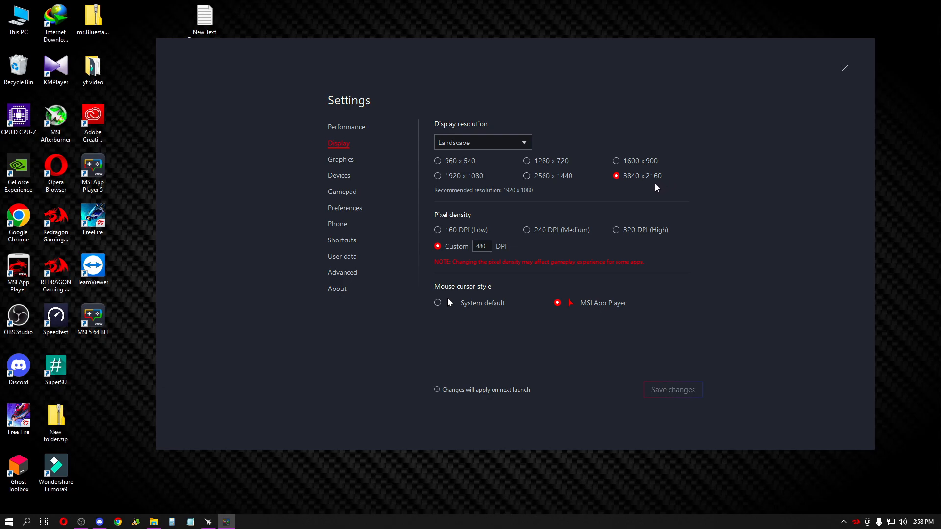
pyautogui.moveTo(647, 192)
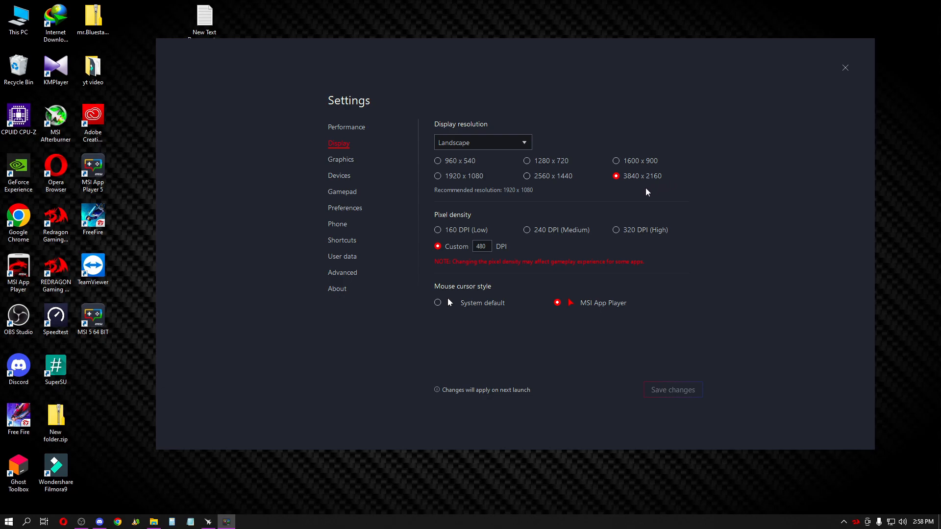
pyautogui.moveTo(460, 413)
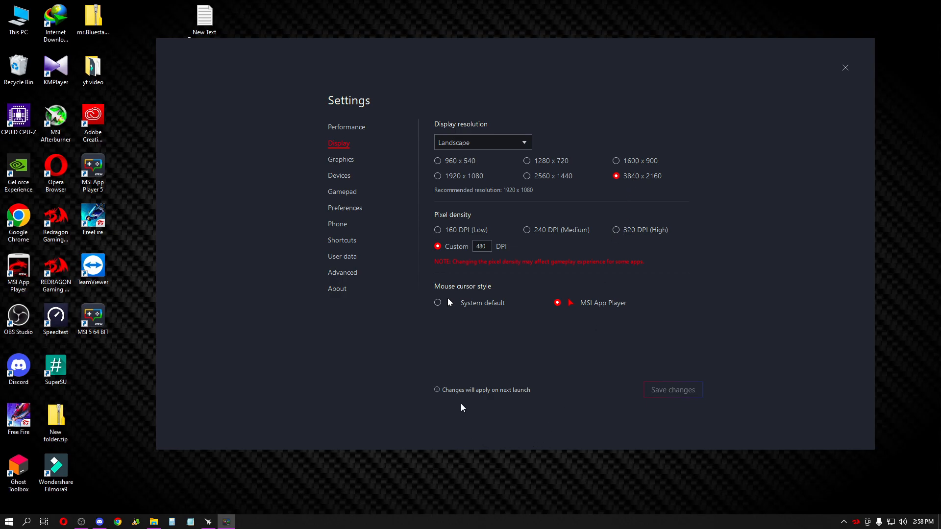
pyautogui.moveTo(635, 190)
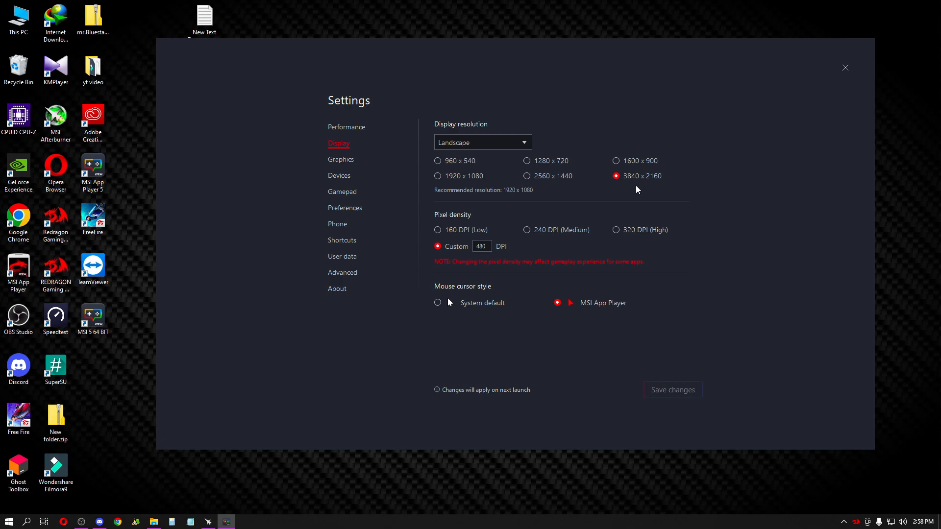
pyautogui.moveTo(271, 200)
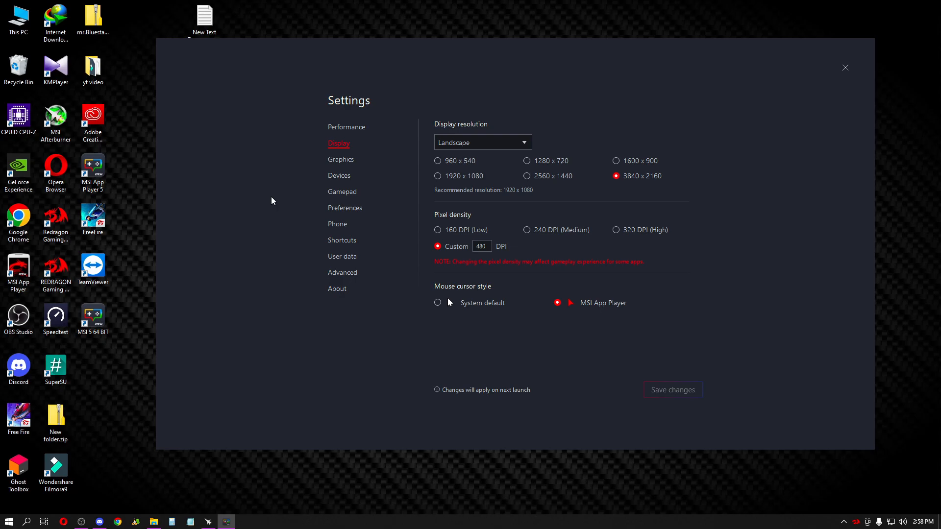
pyautogui.moveTo(469, 178)
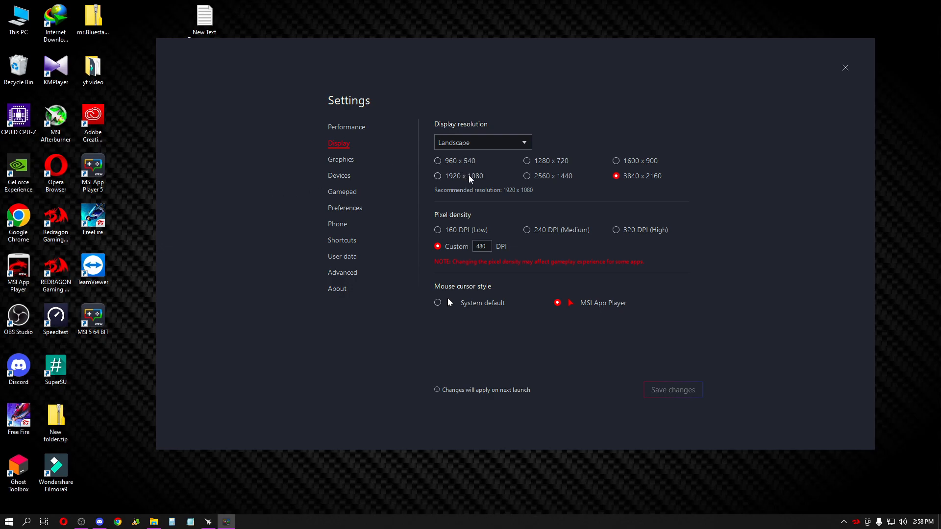
pyautogui.moveTo(528, 185)
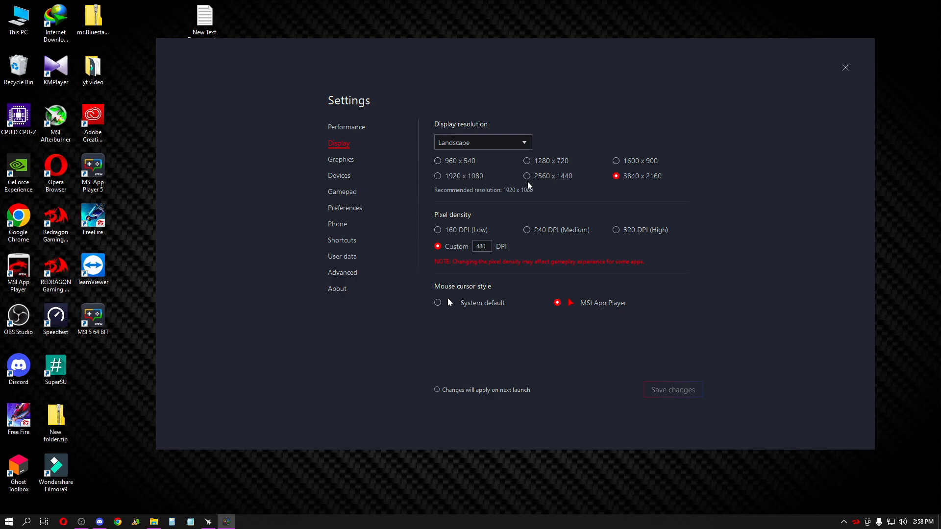
pyautogui.moveTo(617, 186)
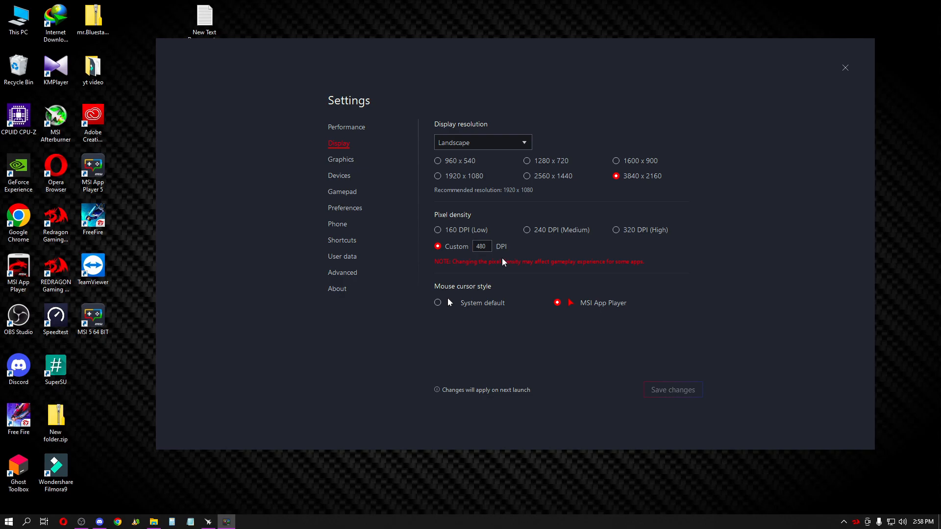
pyautogui.moveTo(440, 200)
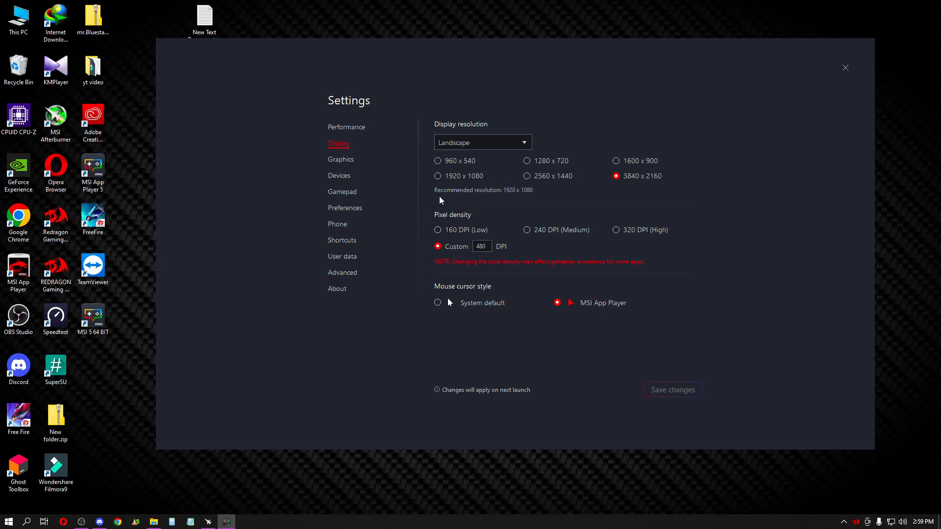
# Review the Graphics settings and keep the interface renderer on Software.
pyautogui.click(340, 158)
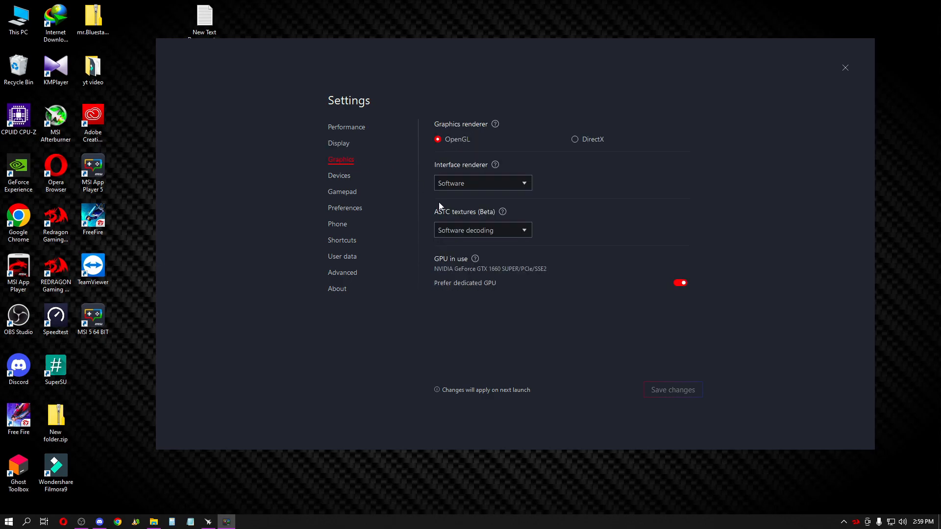
pyautogui.moveTo(455, 149)
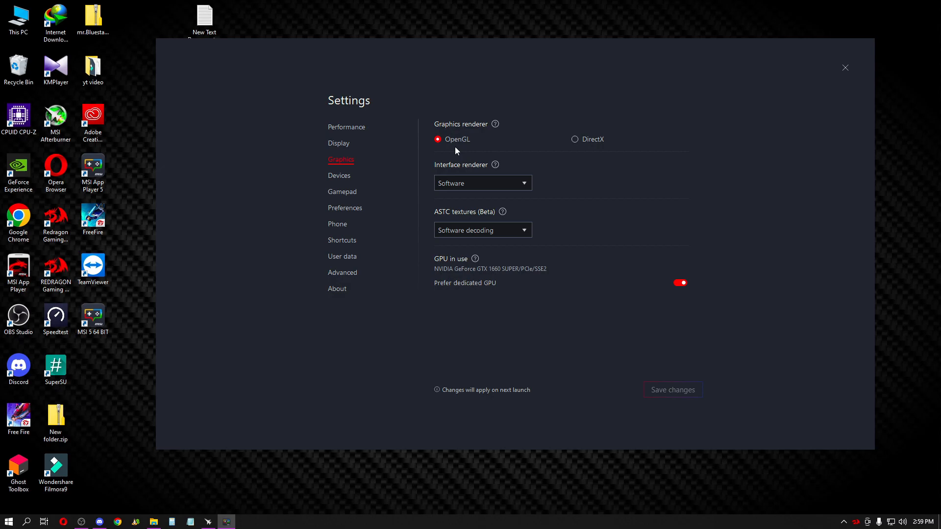
pyautogui.click(482, 183)
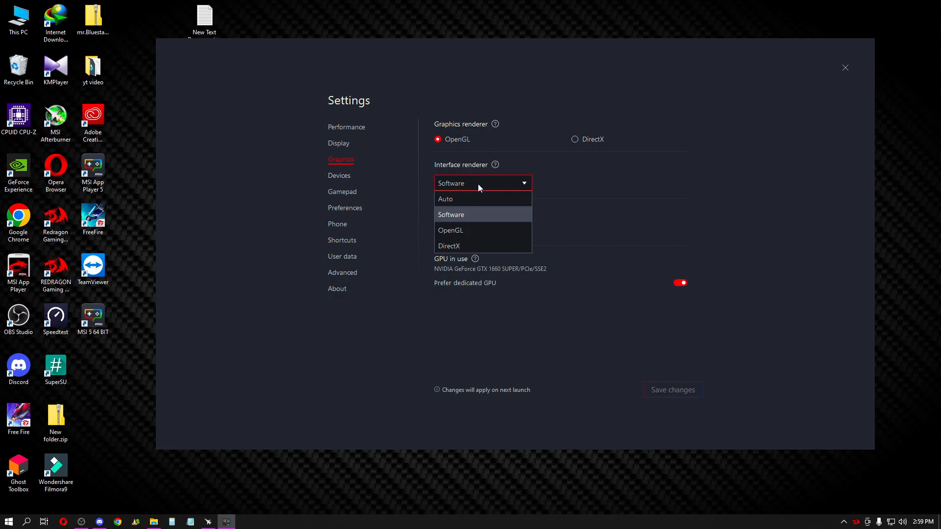
pyautogui.moveTo(483, 199)
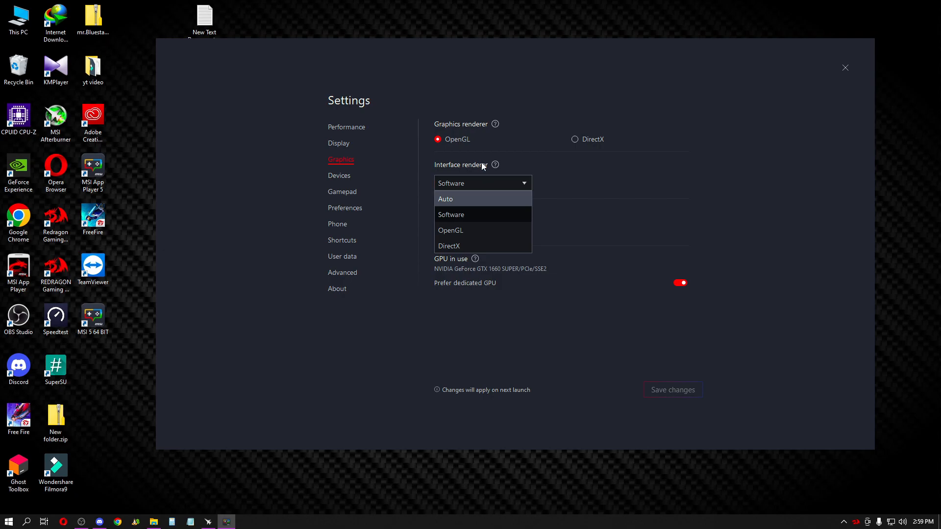
pyautogui.moveTo(483, 186)
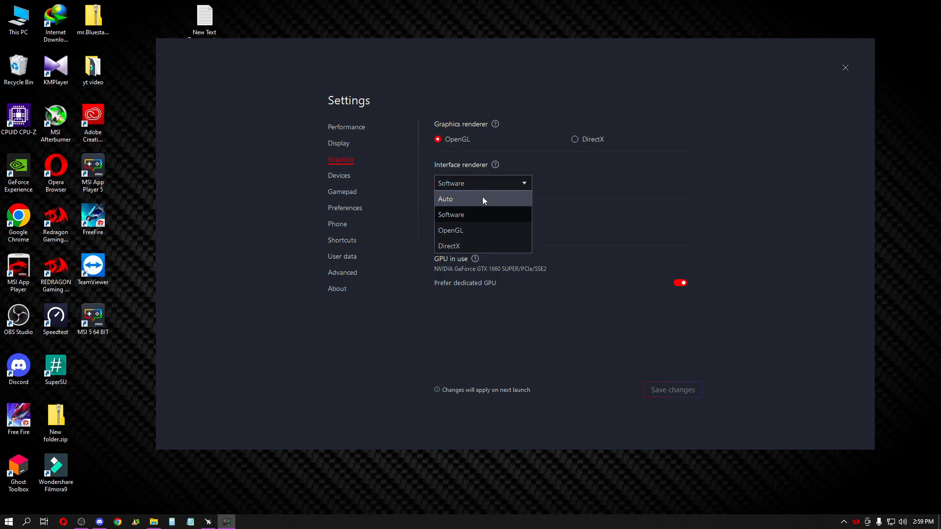
pyautogui.moveTo(479, 202)
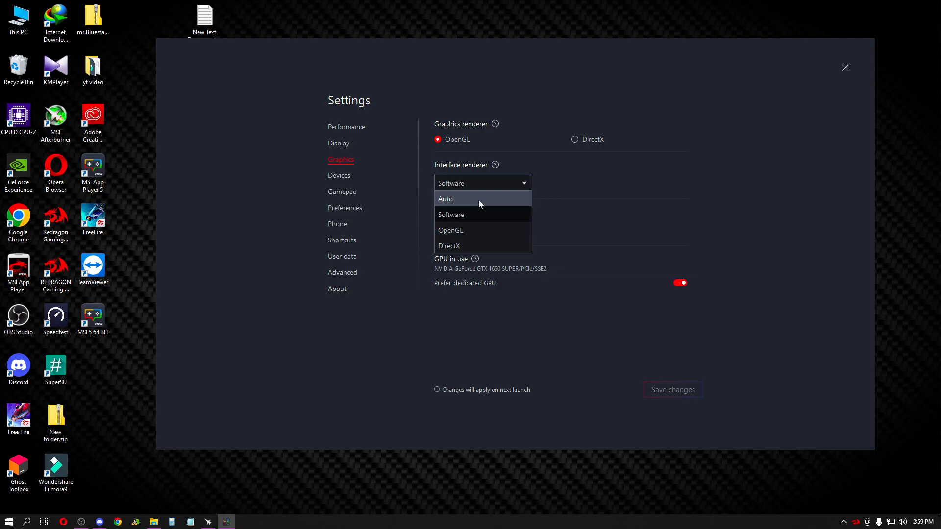
pyautogui.moveTo(482, 214)
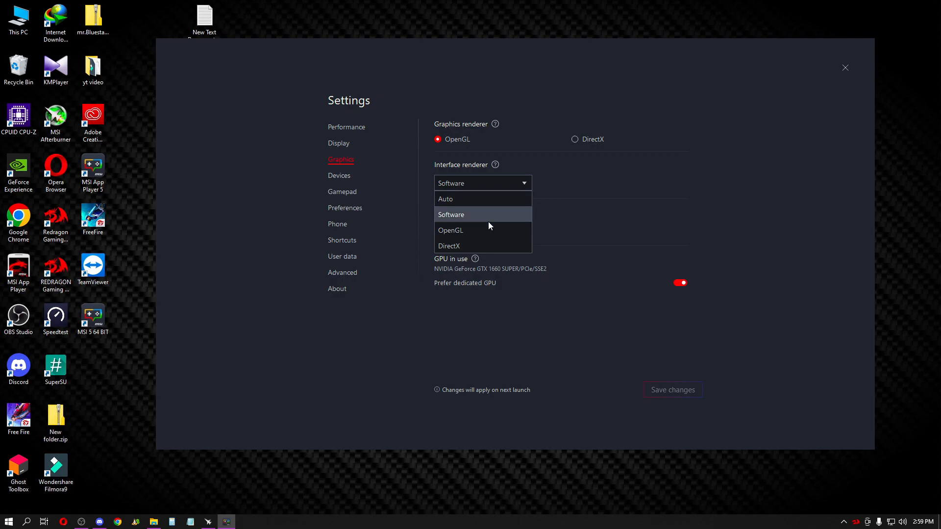
pyautogui.click(451, 215)
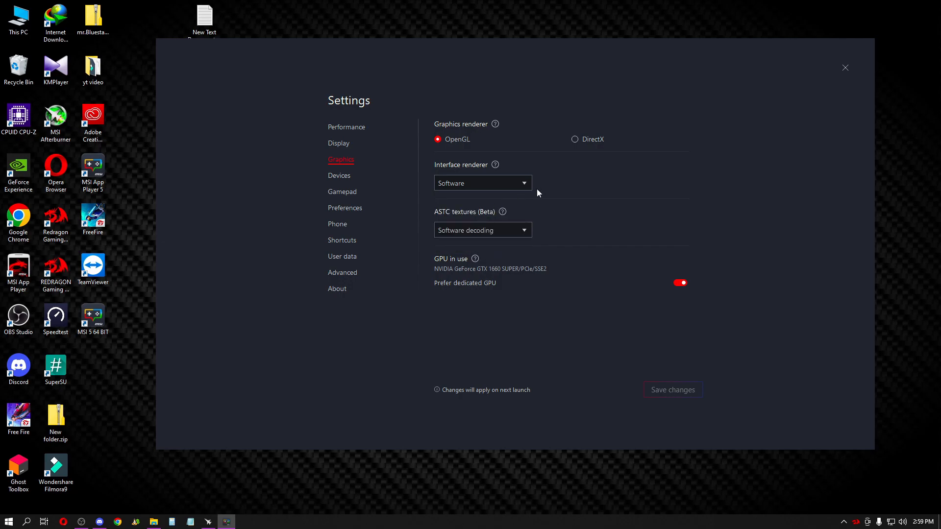
pyautogui.moveTo(501, 212)
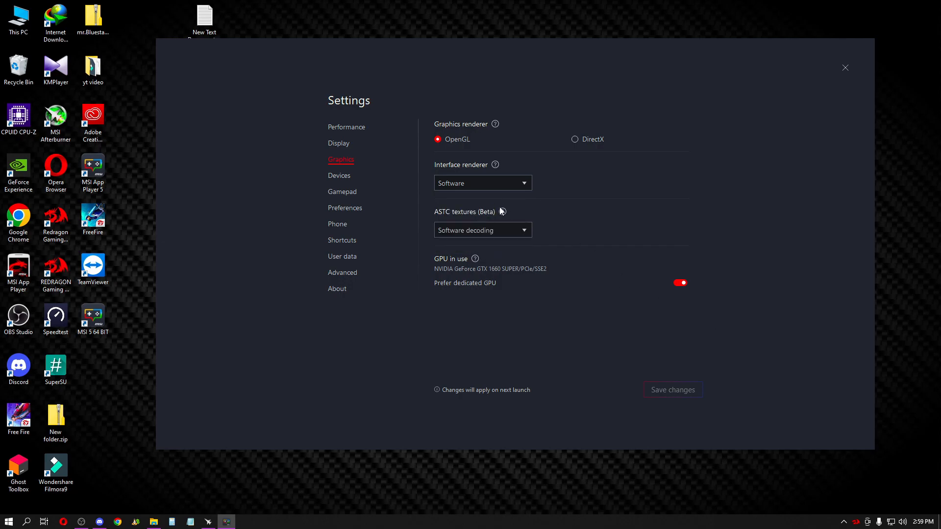
pyautogui.moveTo(482, 183)
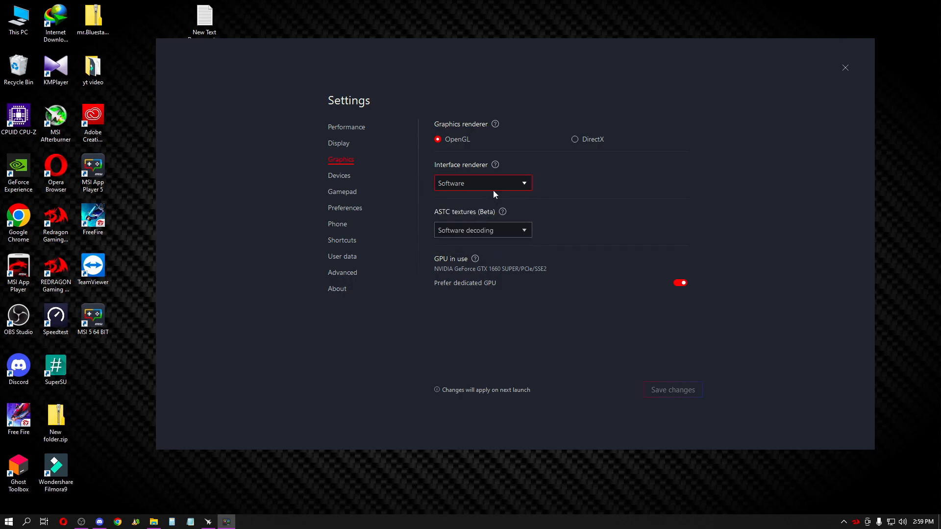
pyautogui.click(482, 183)
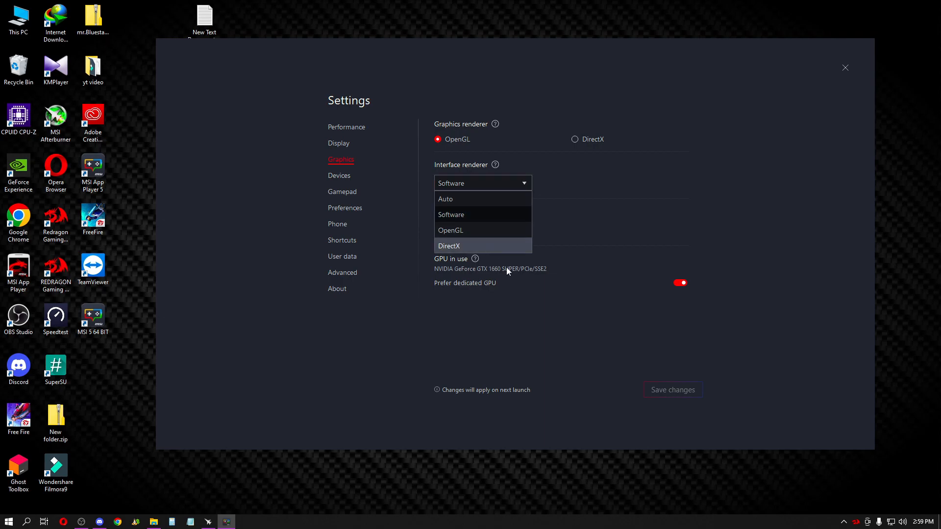
pyautogui.moveTo(474, 251)
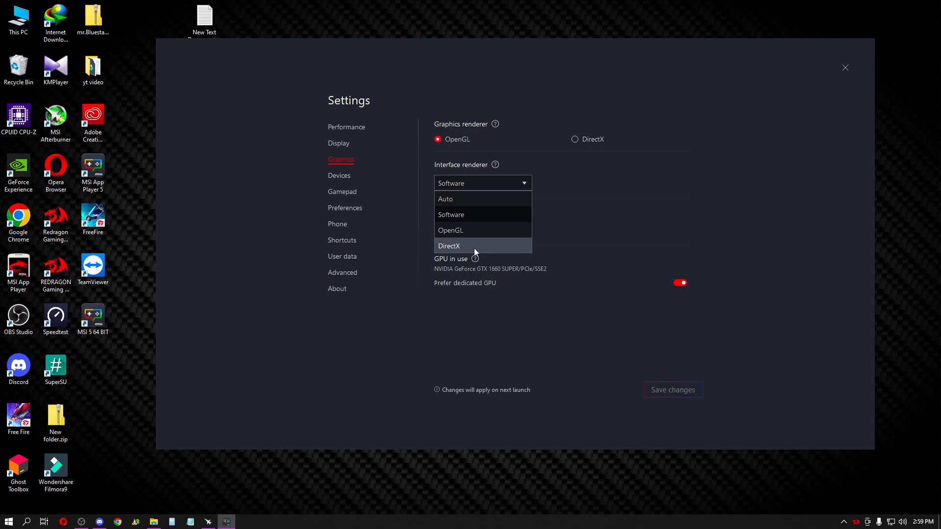
pyautogui.moveTo(474, 327)
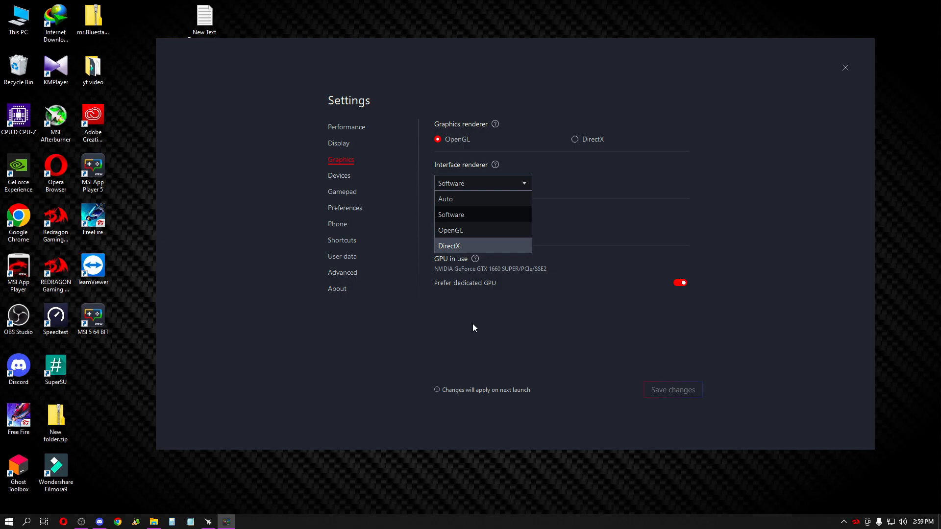
pyautogui.click(451, 214)
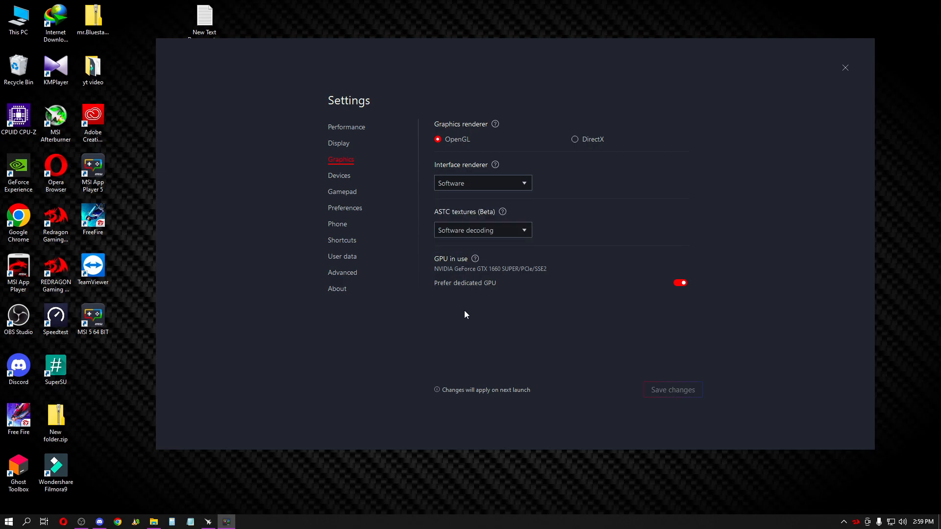
# Look through the Devices and Gamepad pages, landing on the Phone profile settings.
pyautogui.click(339, 175)
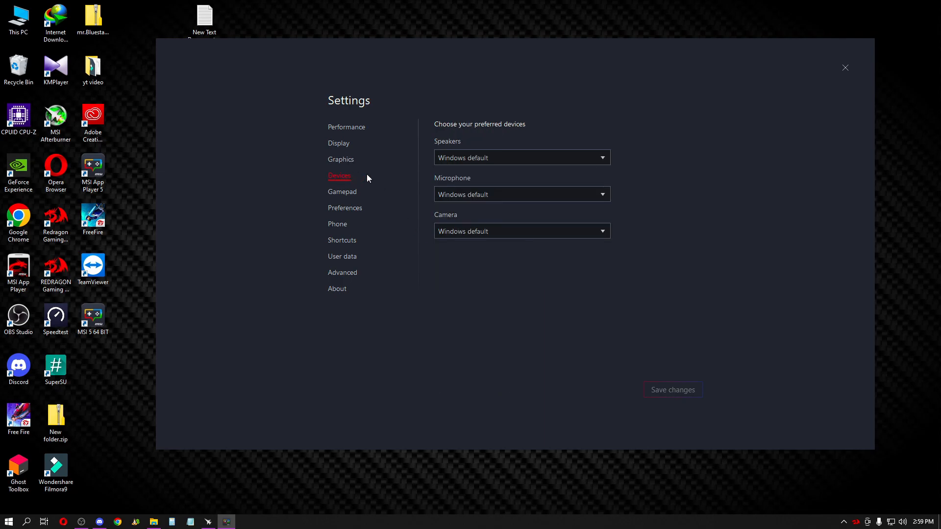
pyautogui.moveTo(373, 190)
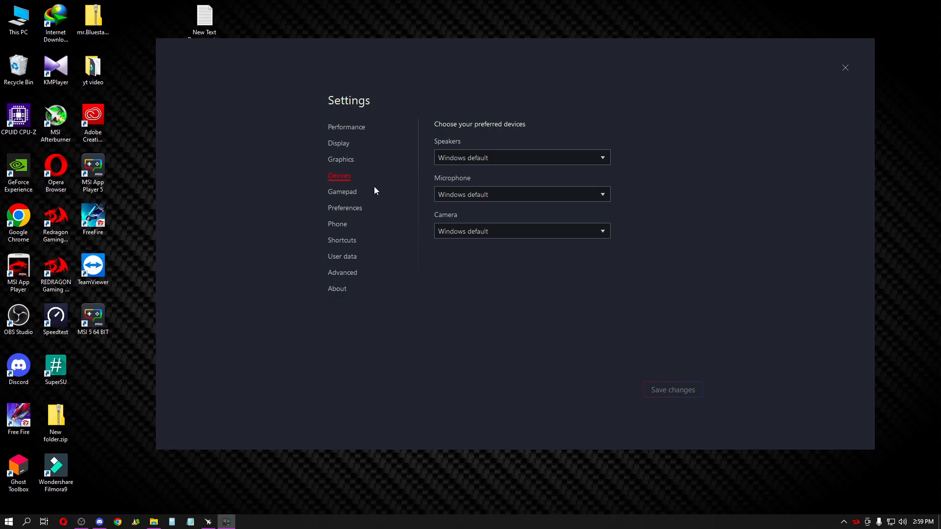
pyautogui.click(342, 191)
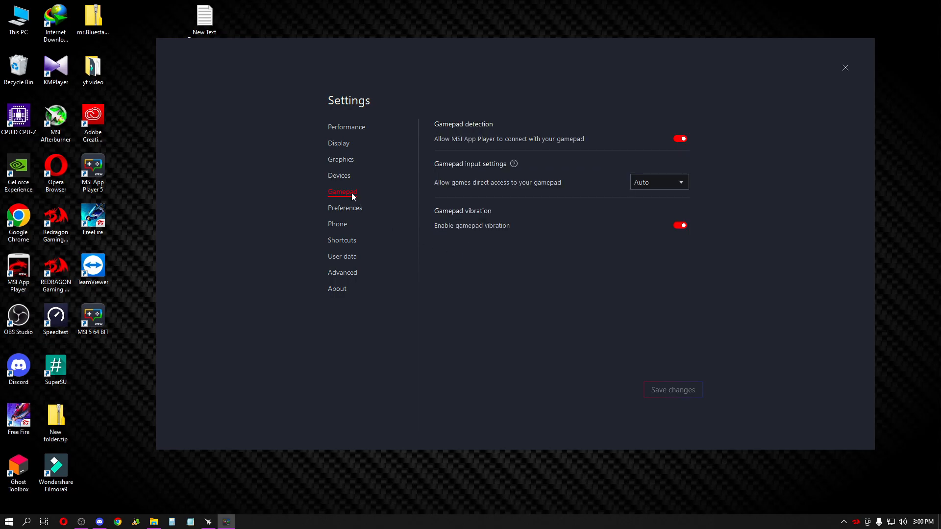
pyautogui.click(337, 224)
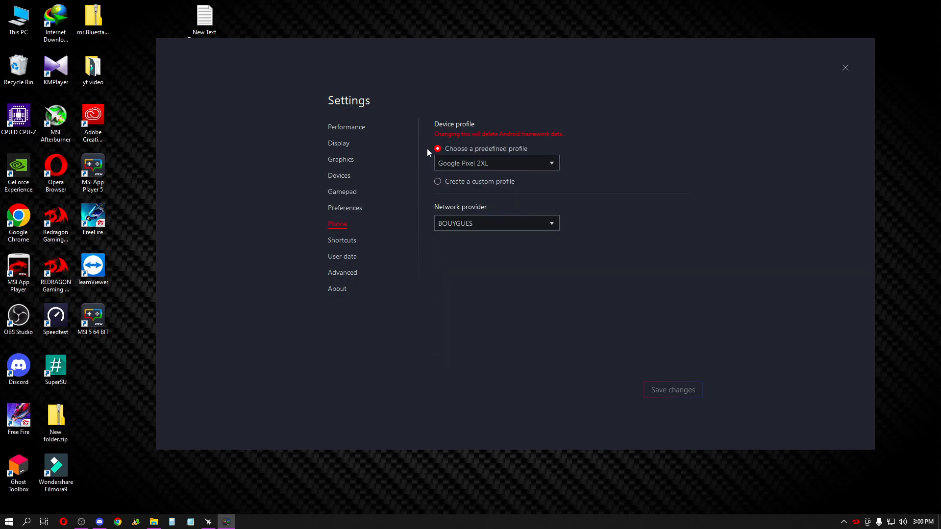
# Browse the predefined device profiles and keep Google Pixel 2XL.
pyautogui.click(495, 163)
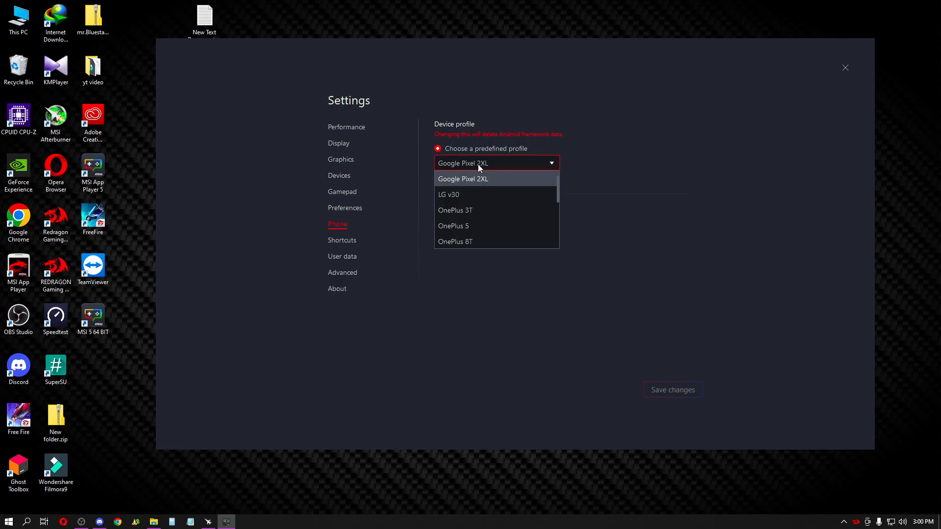
pyautogui.moveTo(500, 183)
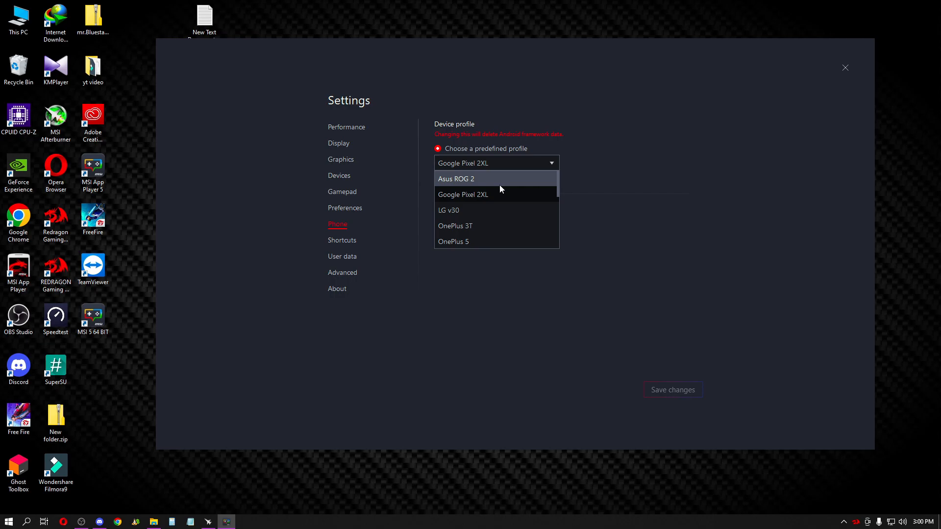
pyautogui.moveTo(596, 189)
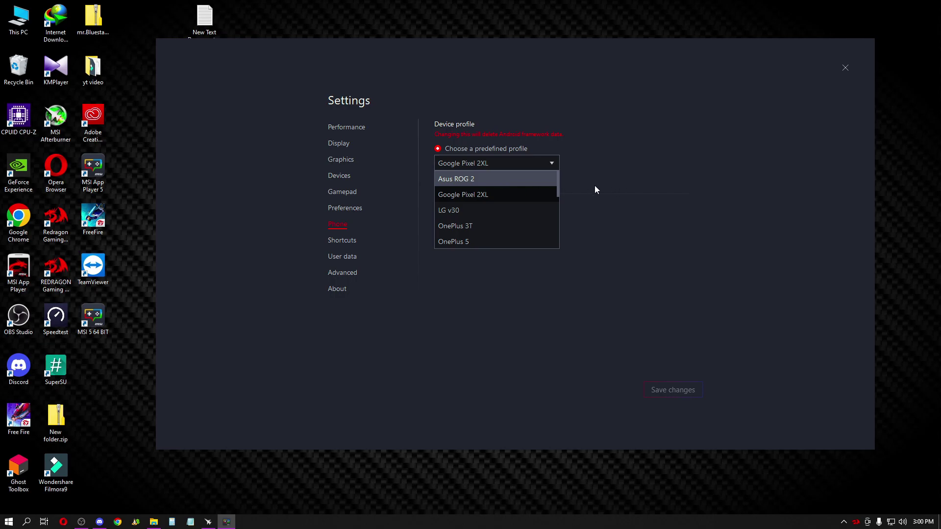
pyautogui.moveTo(567, 183)
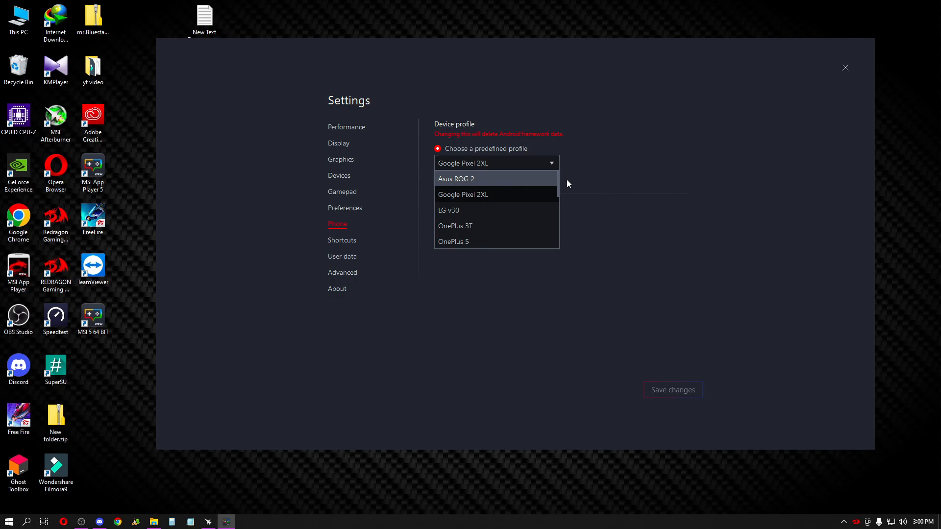
pyautogui.moveTo(498, 189)
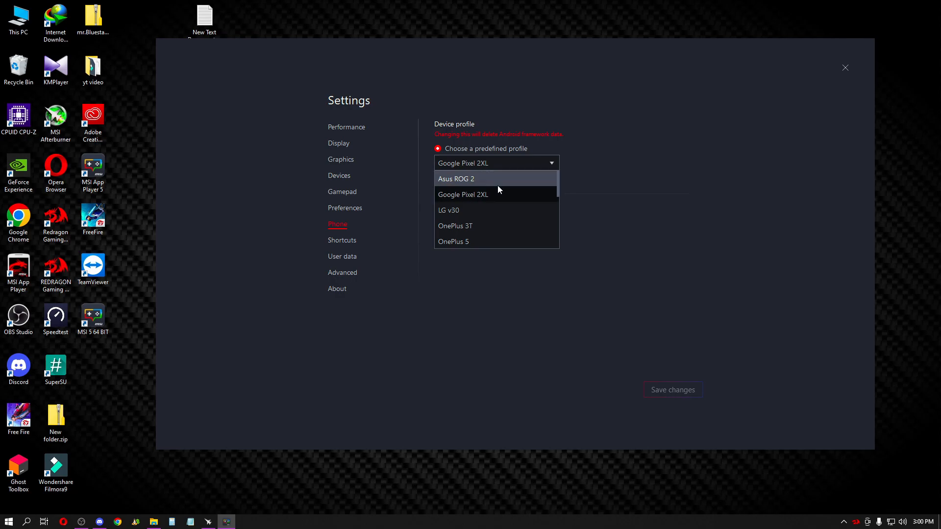
pyautogui.scroll(-3)
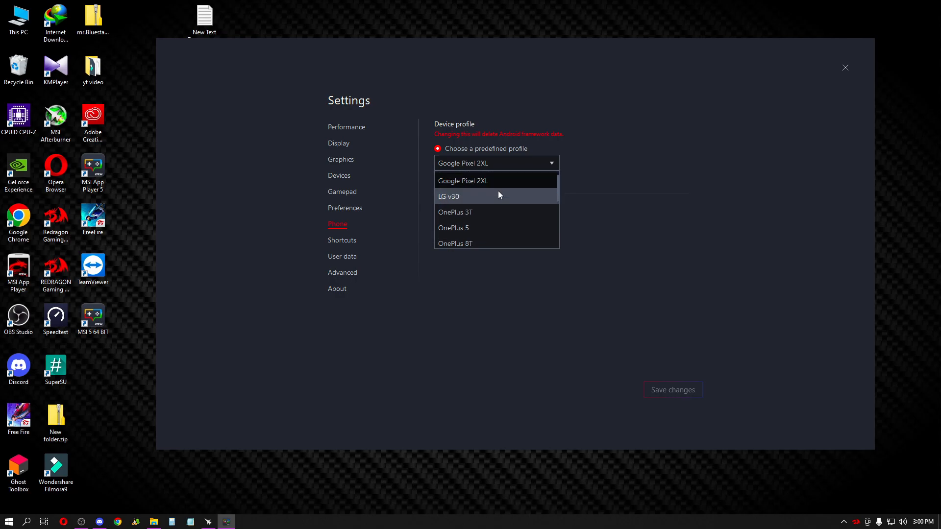
pyautogui.scroll(-3)
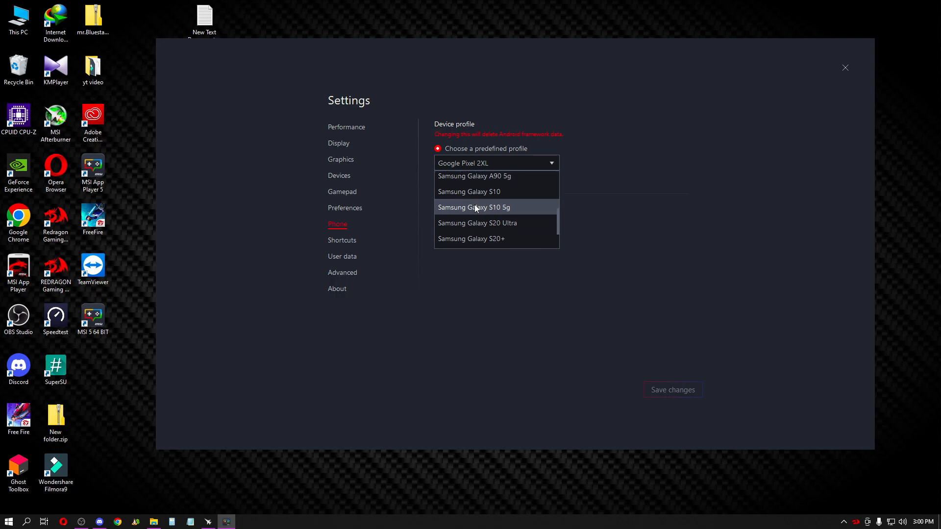
pyautogui.scroll(-3)
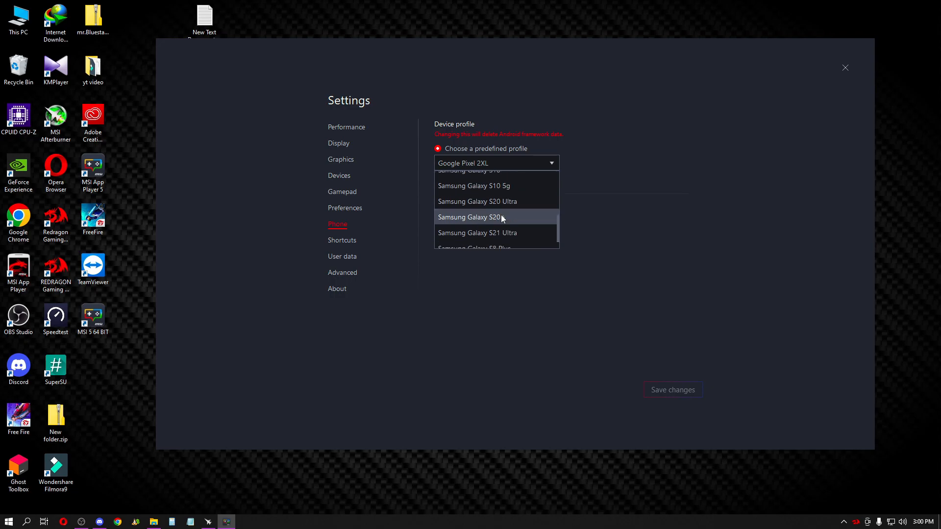
pyautogui.scroll(3)
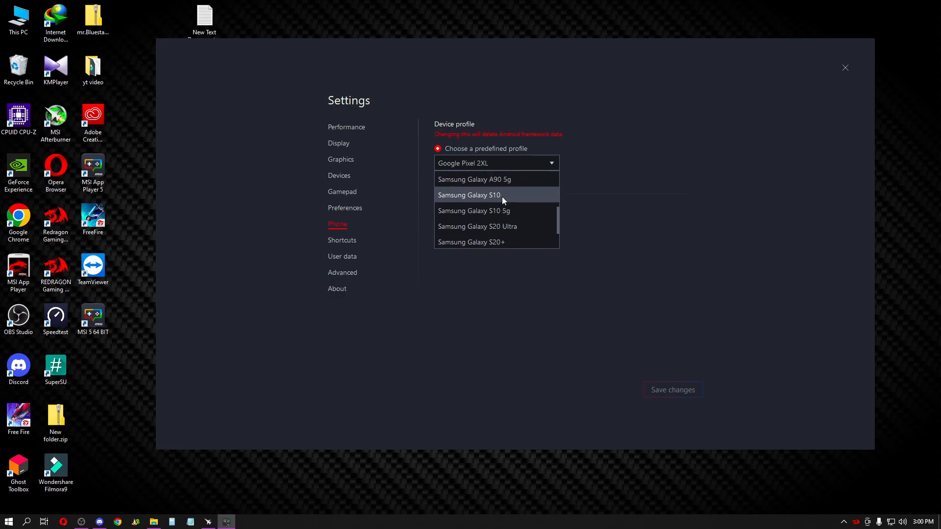
pyautogui.scroll(3)
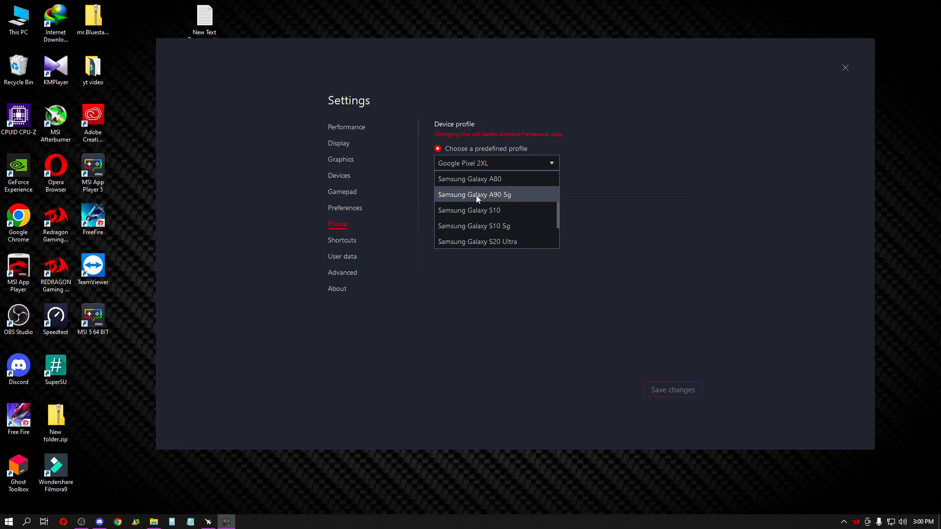
pyautogui.moveTo(512, 200)
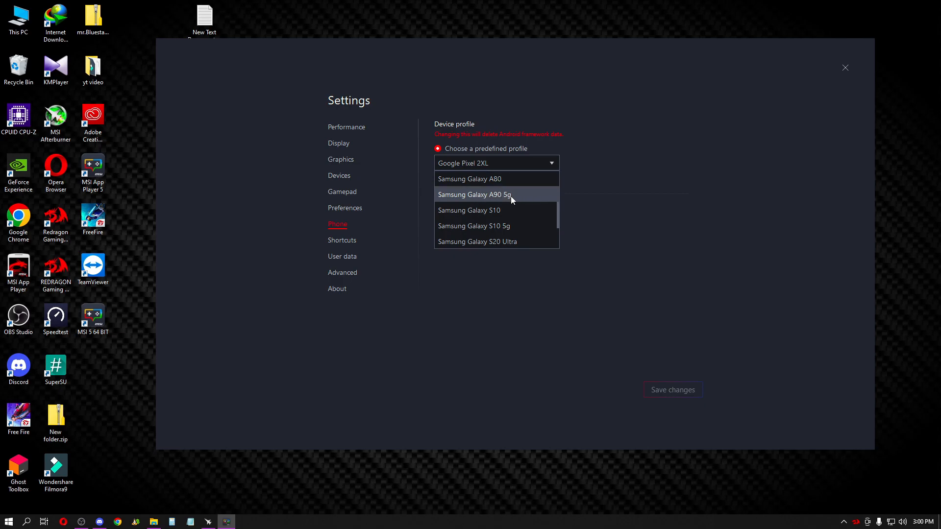
pyautogui.moveTo(498, 200)
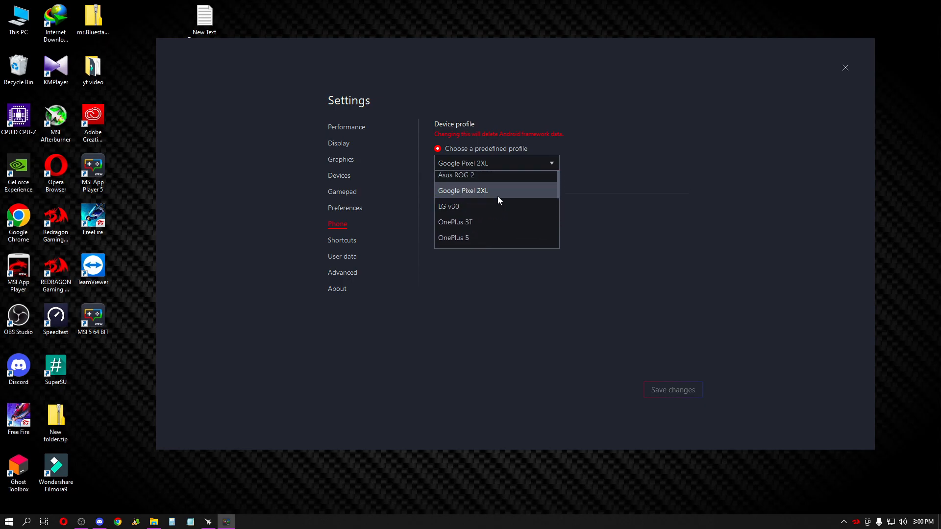
pyautogui.click(463, 190)
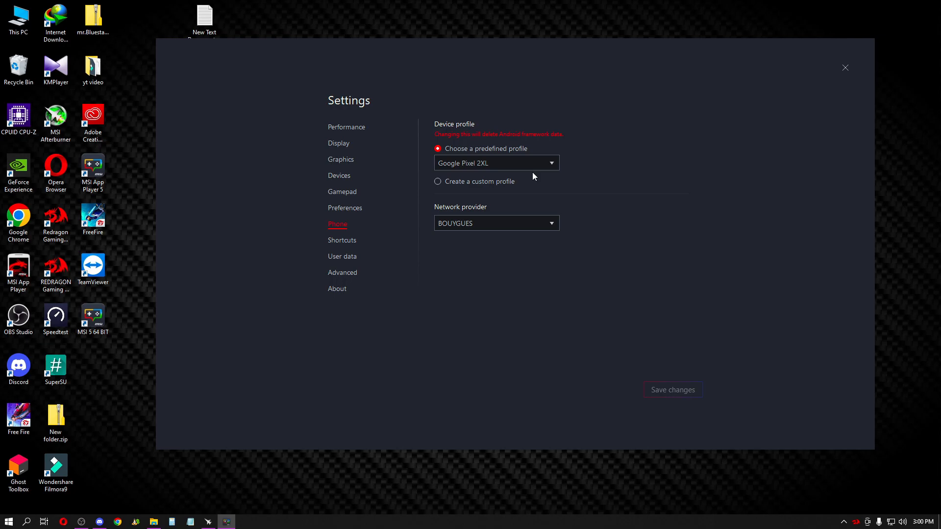
# Check for updates on the About page, confirming the latest player version.
pyautogui.click(337, 288)
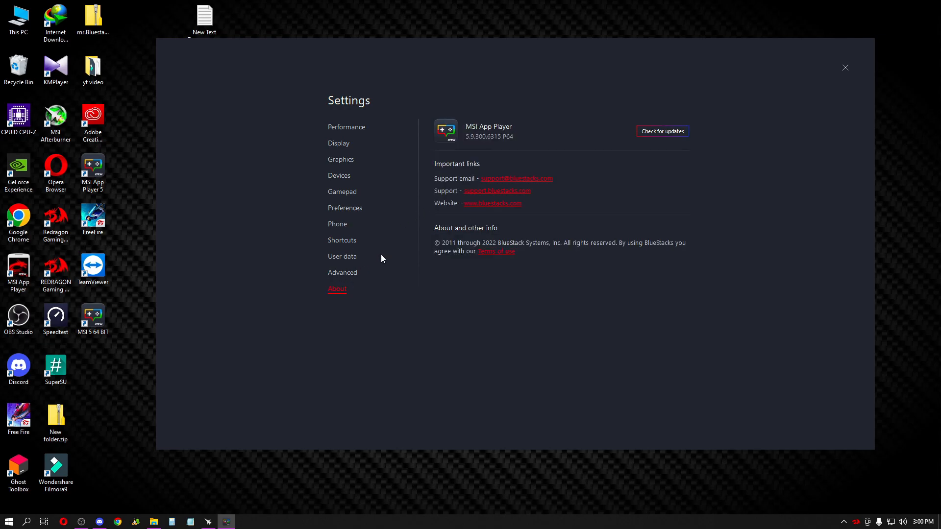
pyautogui.click(661, 131)
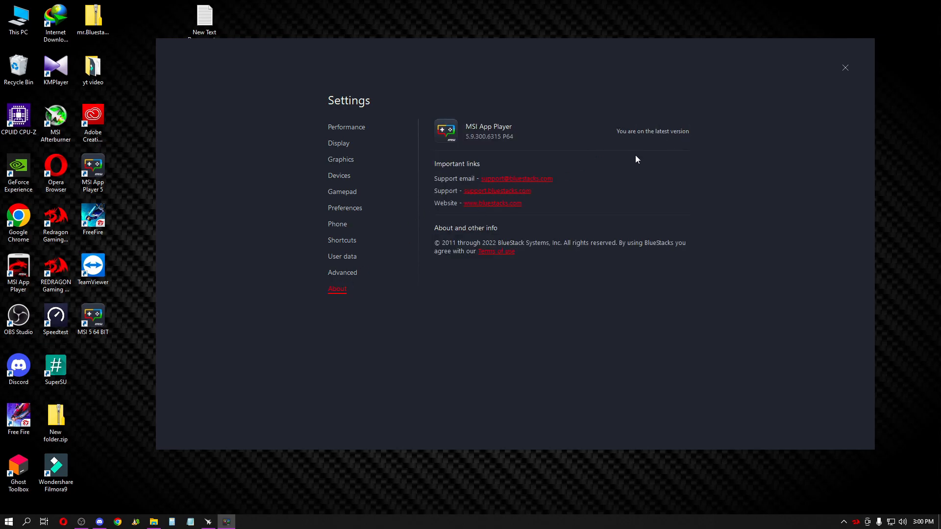
pyautogui.moveTo(770, 80)
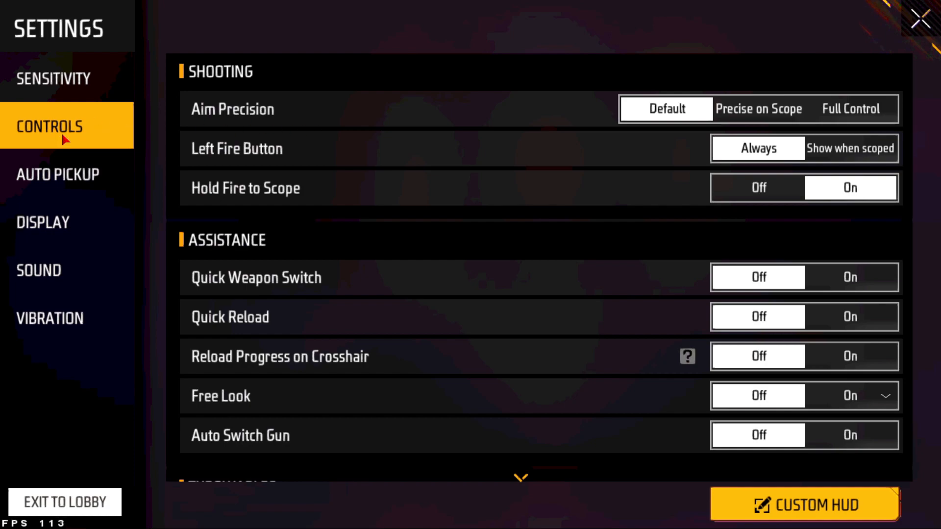
# Enter the custom HUD layout editor from Free Fire's control settings.
pyautogui.click(803, 504)
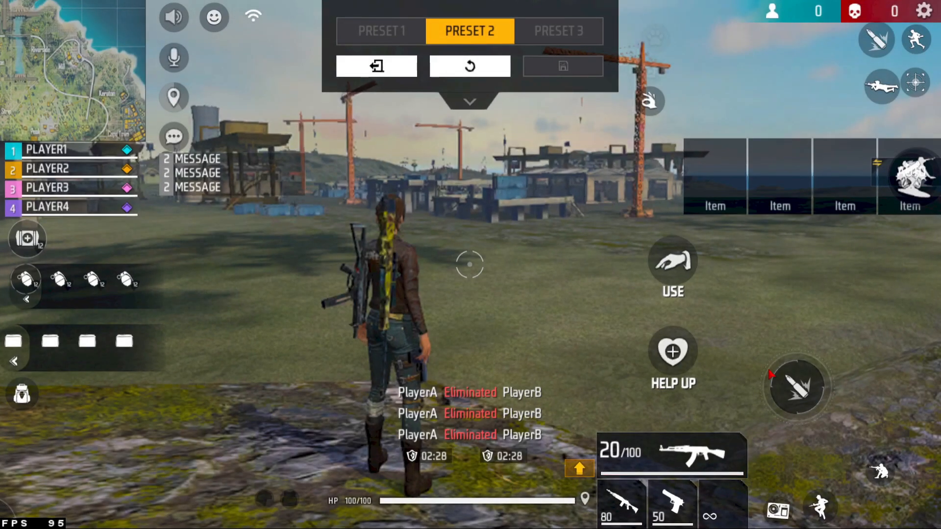
pyautogui.click(470, 101)
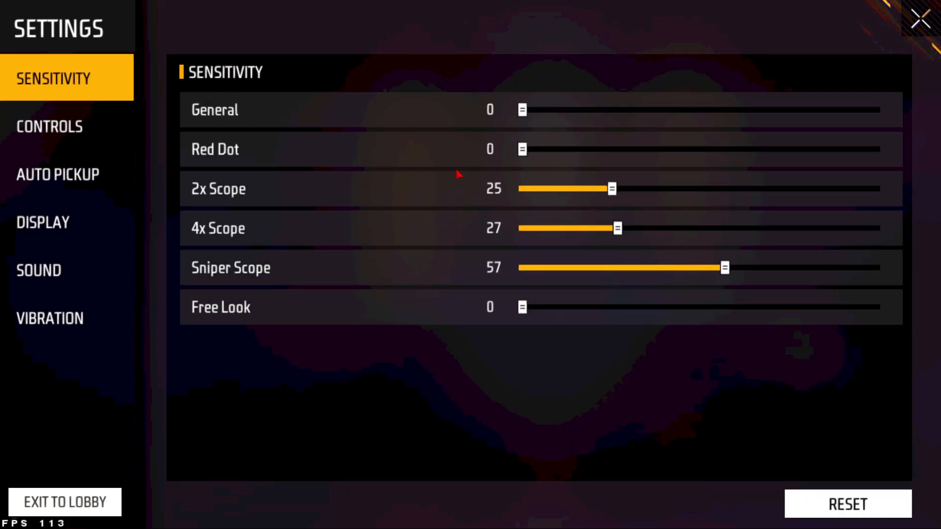
pyautogui.moveTo(523, 161)
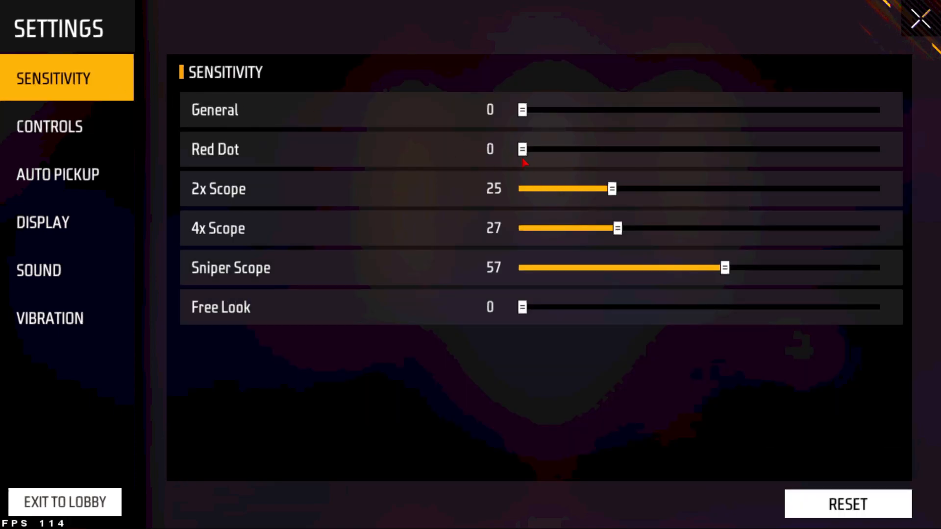
pyautogui.moveTo(492, 213)
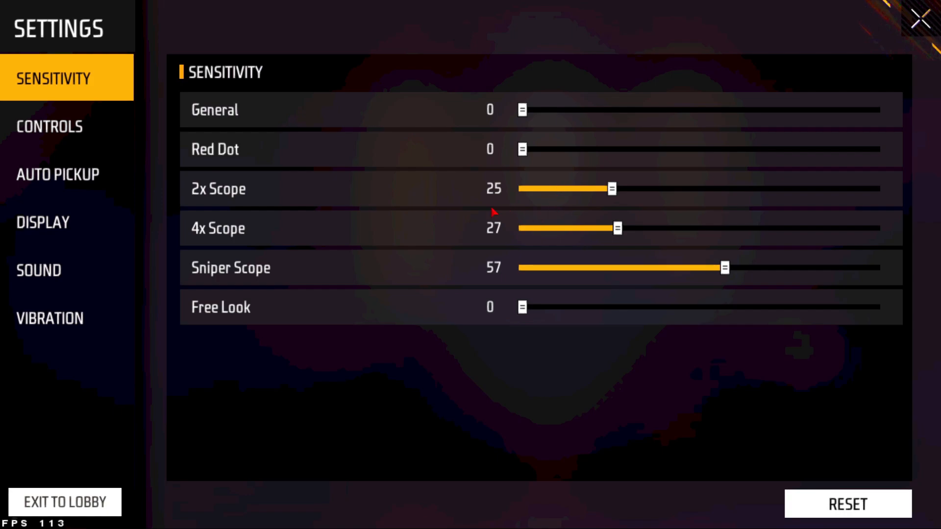
pyautogui.moveTo(468, 202)
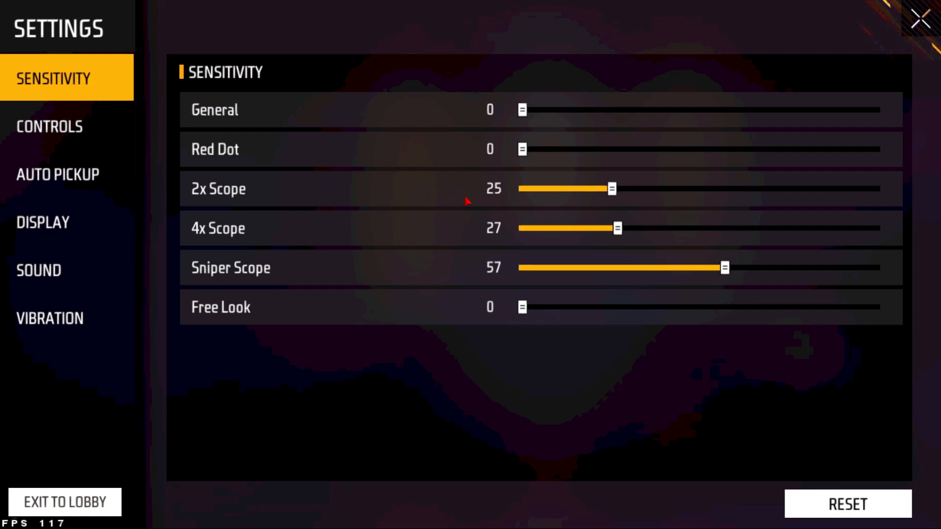
pyautogui.moveTo(503, 210)
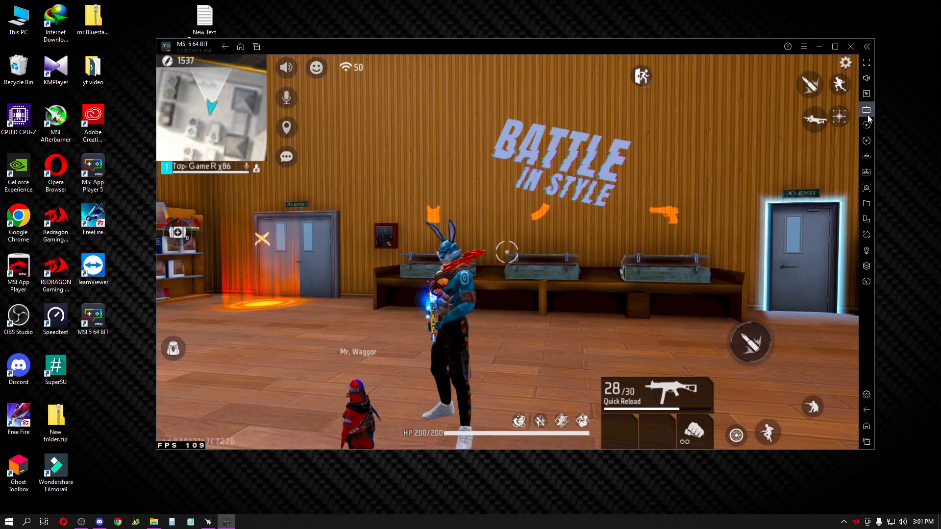
# Set the aim-and-shoot mouse sensitivity to X 1.20 and Y 0.22, then close its settings.
pyautogui.click(865, 109)
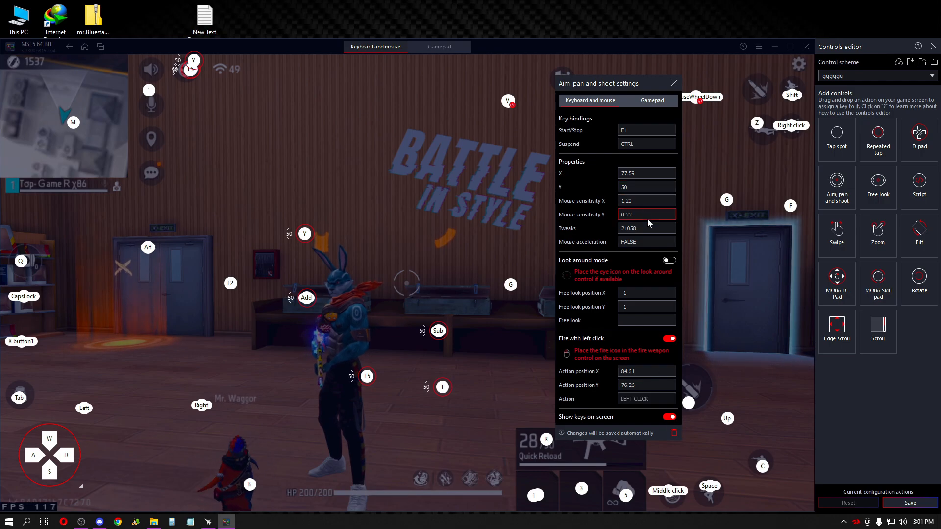
pyautogui.click(646, 228)
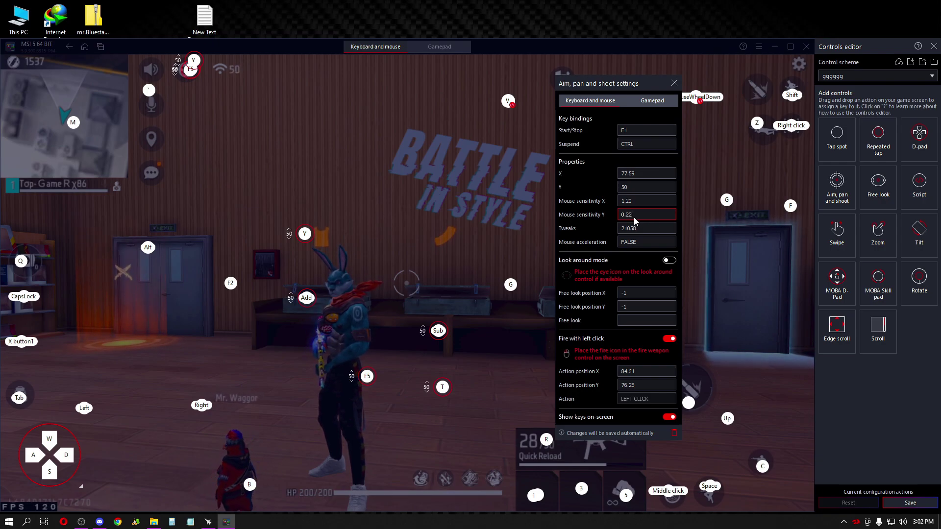
pyautogui.moveTo(633, 220)
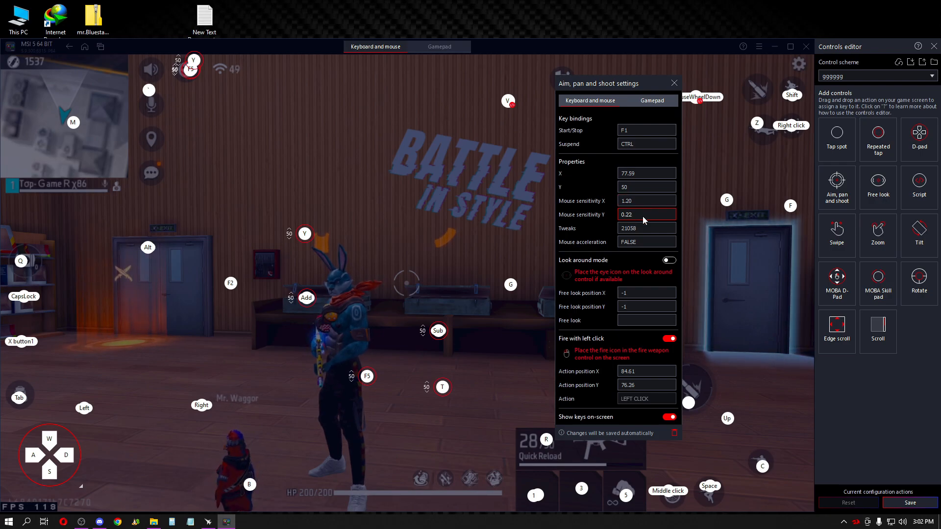
pyautogui.click(646, 200)
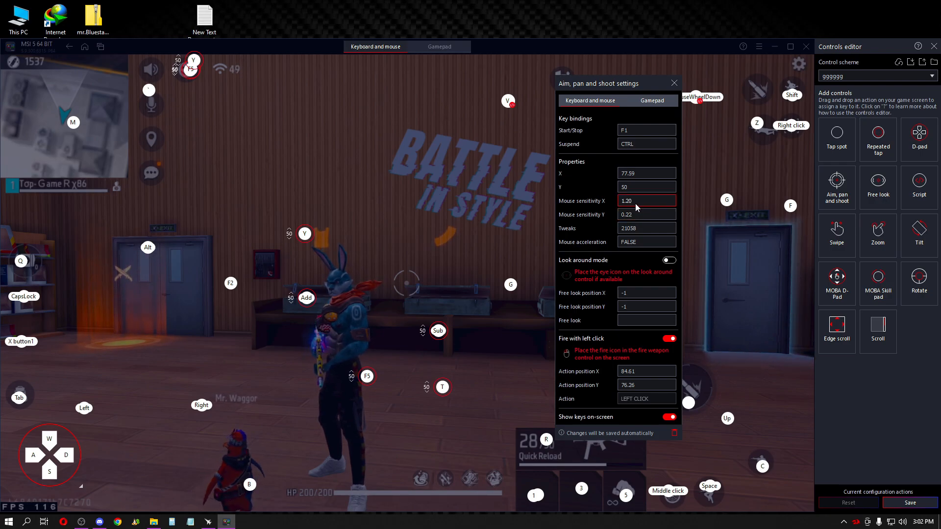
pyautogui.moveTo(600, 227)
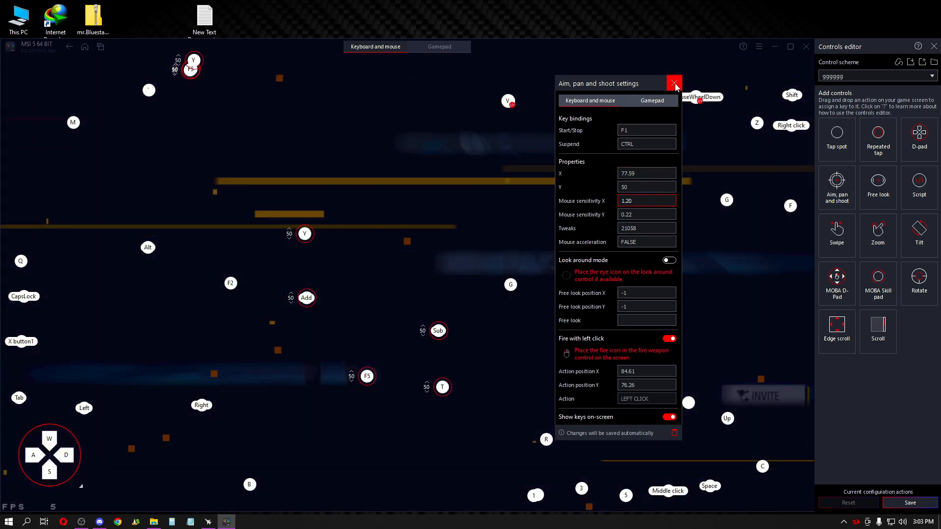
pyautogui.click(674, 83)
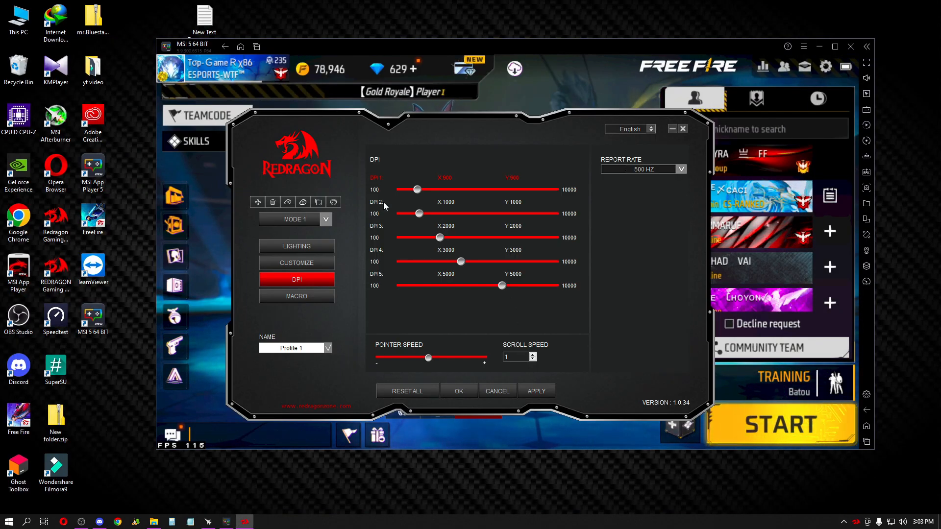
pyautogui.moveTo(446, 179)
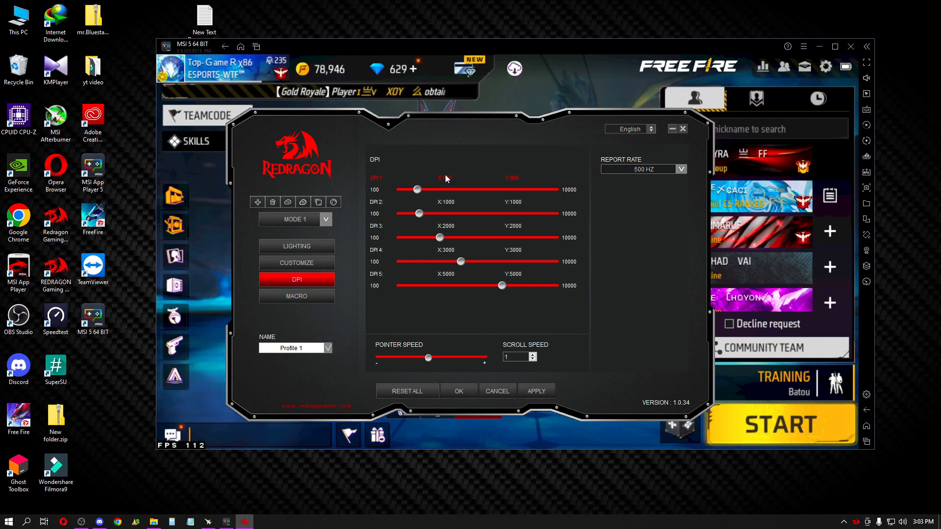
# Make DPI 1 the active level in the Redragon mouse software.
pyautogui.click(680, 170)
pyautogui.write('MOU')
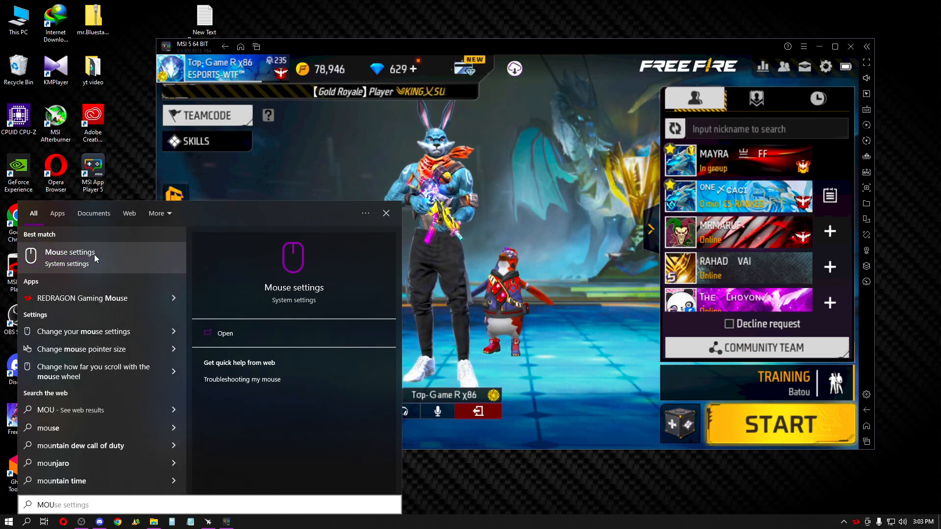
# In Mouse Properties' Pointer Options, leave Enhance pointer precision turned off.
pyautogui.click(225, 333)
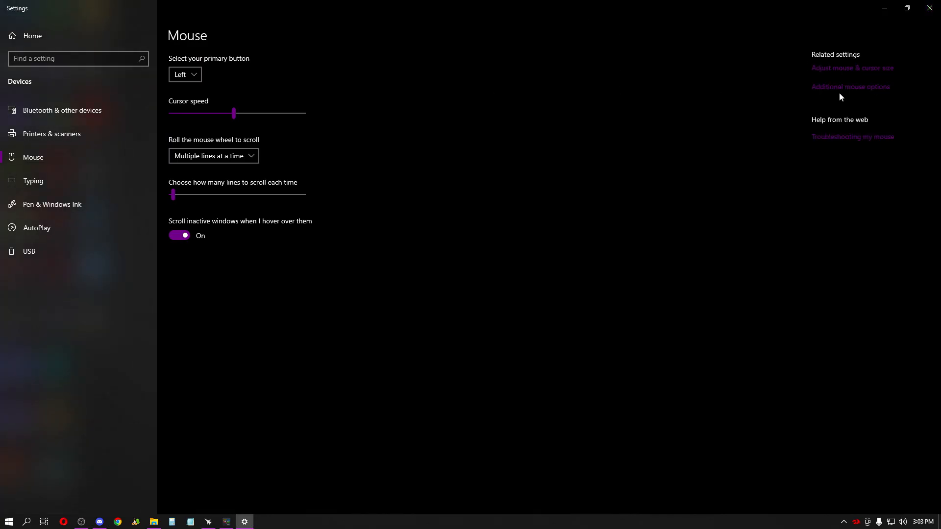
pyautogui.click(850, 86)
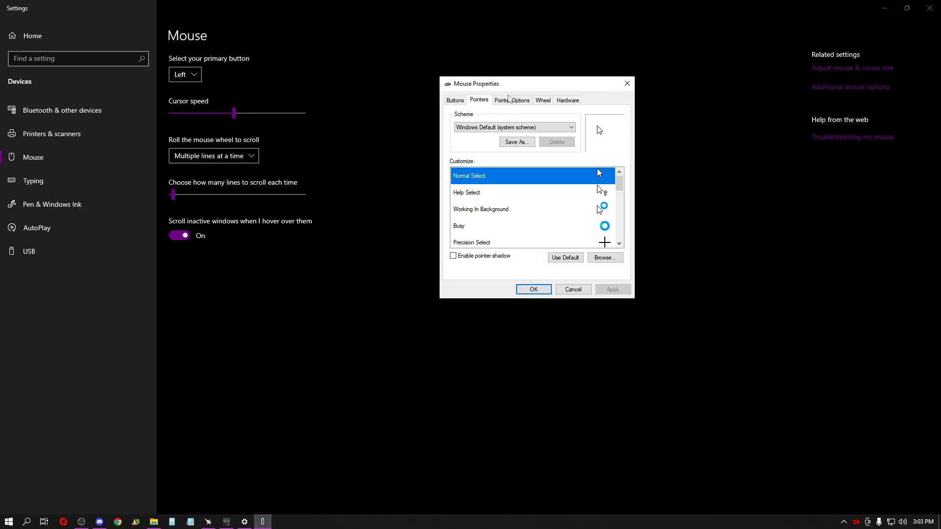
pyautogui.click(512, 100)
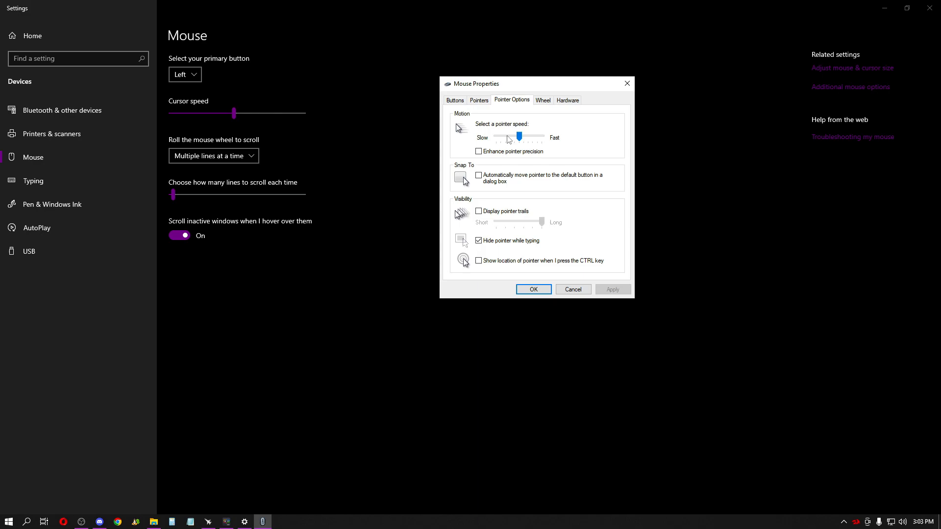
pyautogui.moveTo(498, 148)
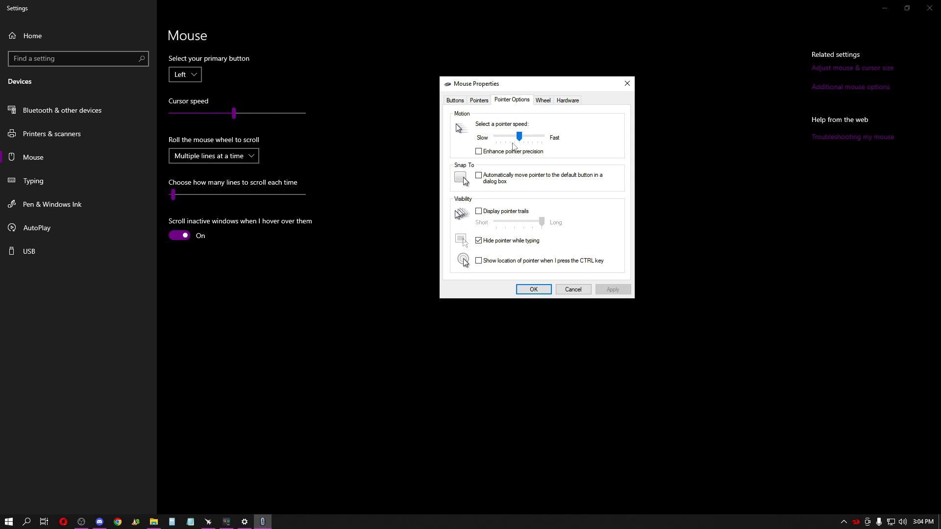
pyautogui.moveTo(521, 145)
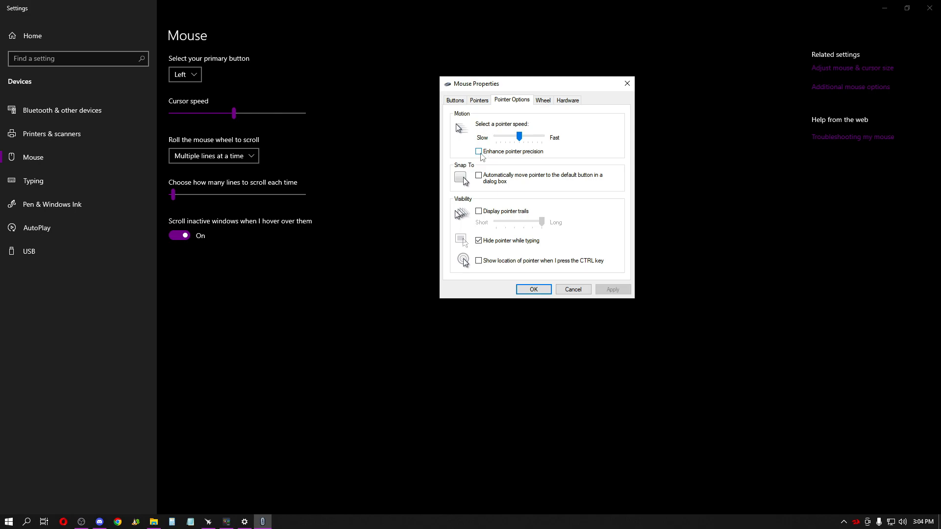
pyautogui.click(478, 151)
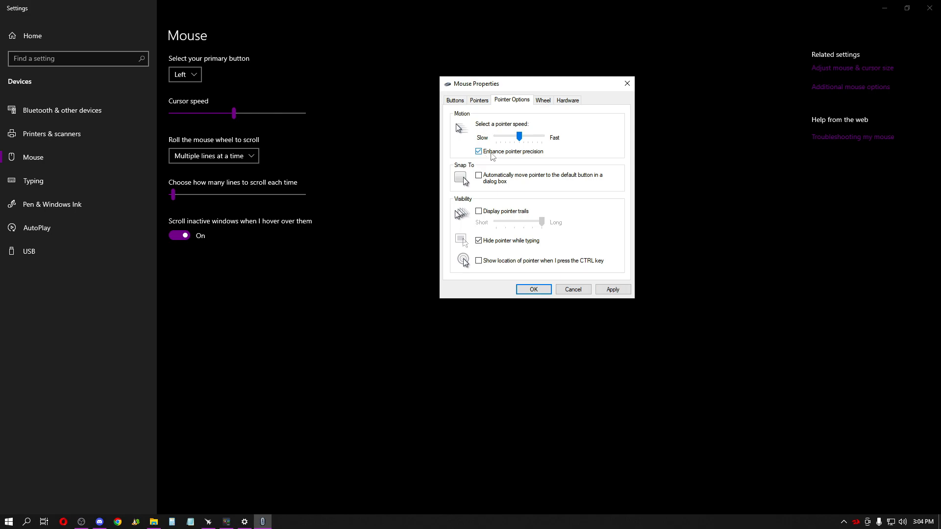
pyautogui.click(479, 150)
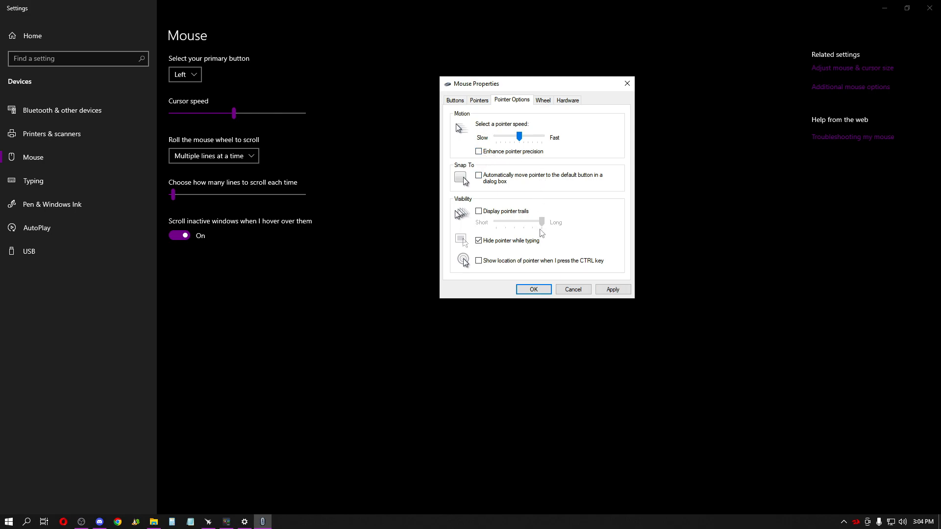
pyautogui.moveTo(585, 290)
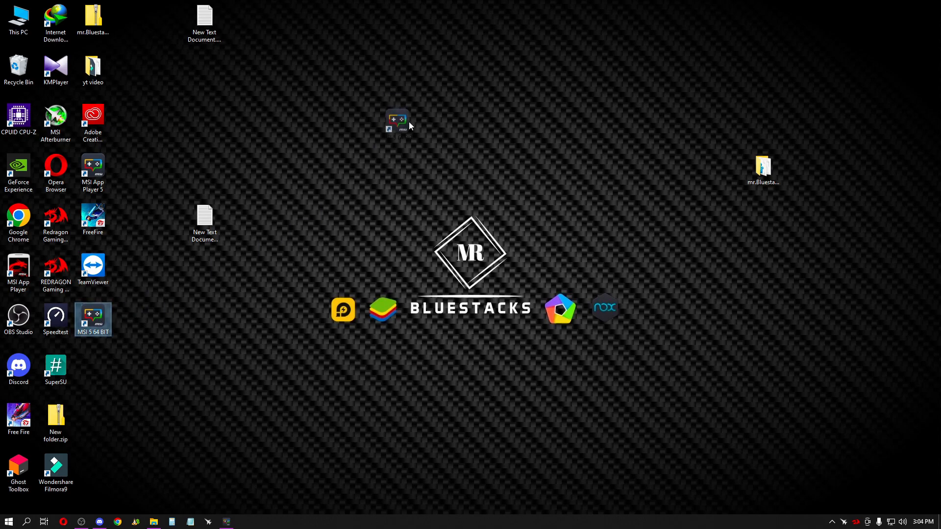
# Reach HD-Player's all-users compatibility settings via the MSI 5 64 BIT shortcut's properties.
pyautogui.rightClick(396, 120)
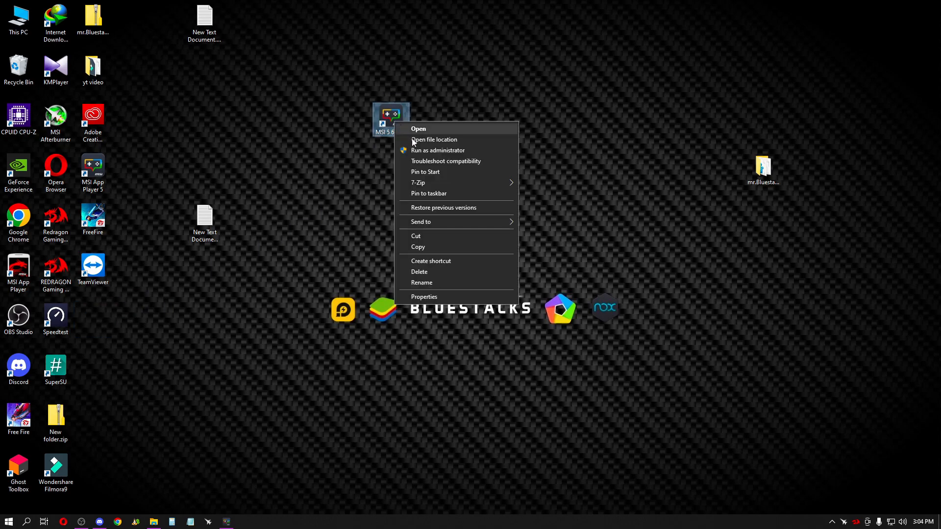
pyautogui.moveTo(424, 296)
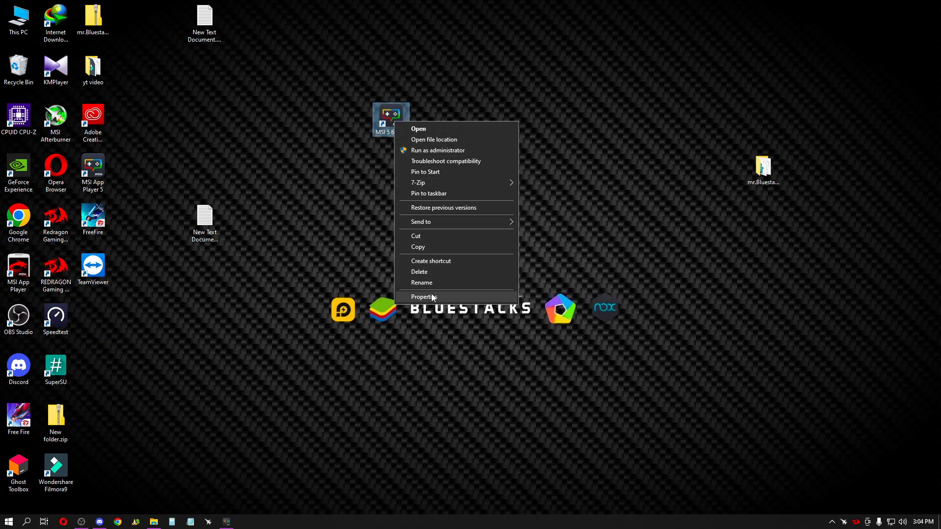
pyautogui.click(423, 296)
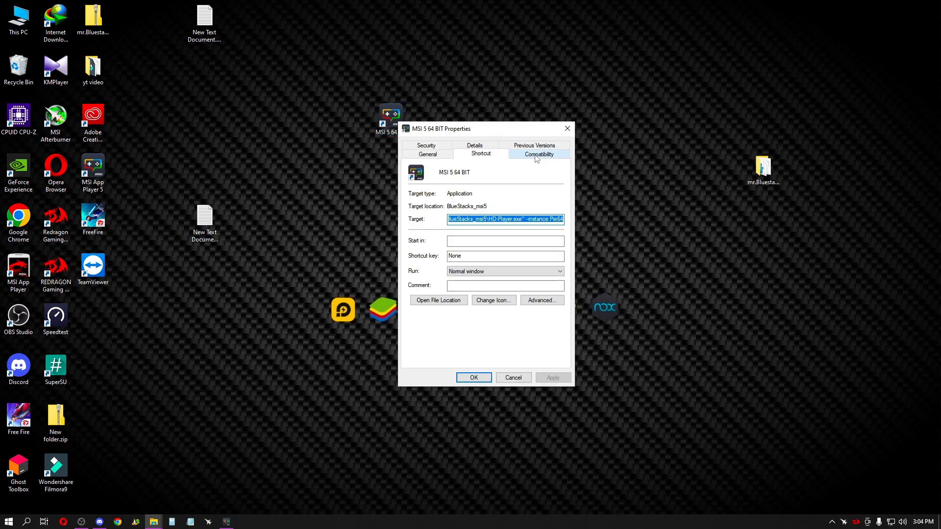
pyautogui.click(538, 154)
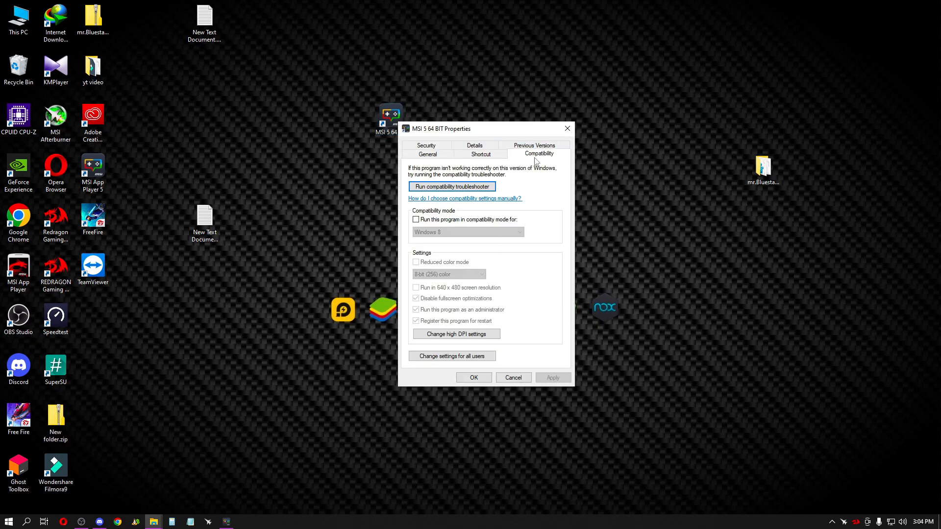
pyautogui.moveTo(488, 305)
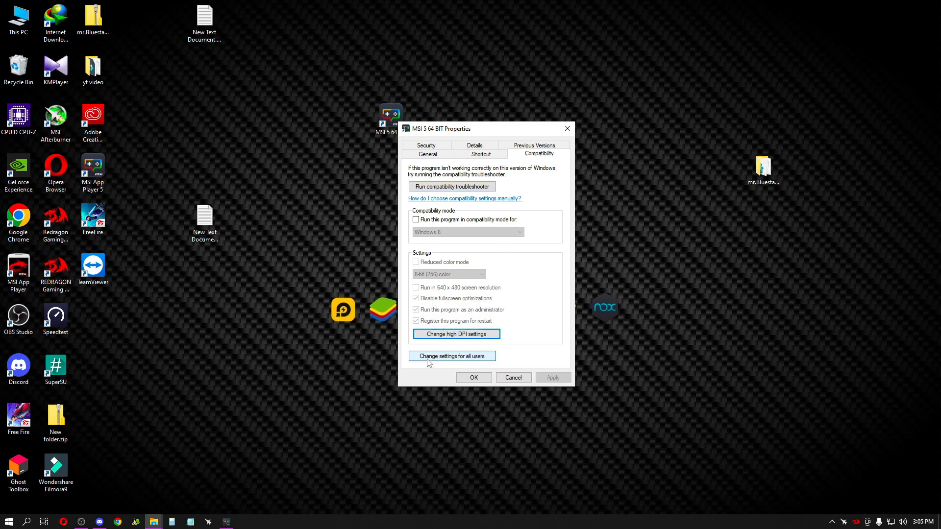
pyautogui.click(450, 355)
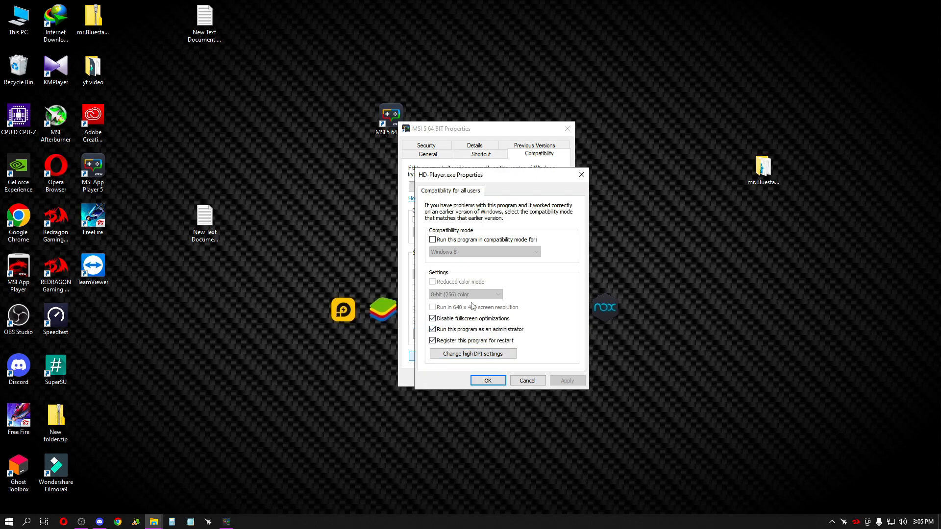
pyautogui.moveTo(472, 354)
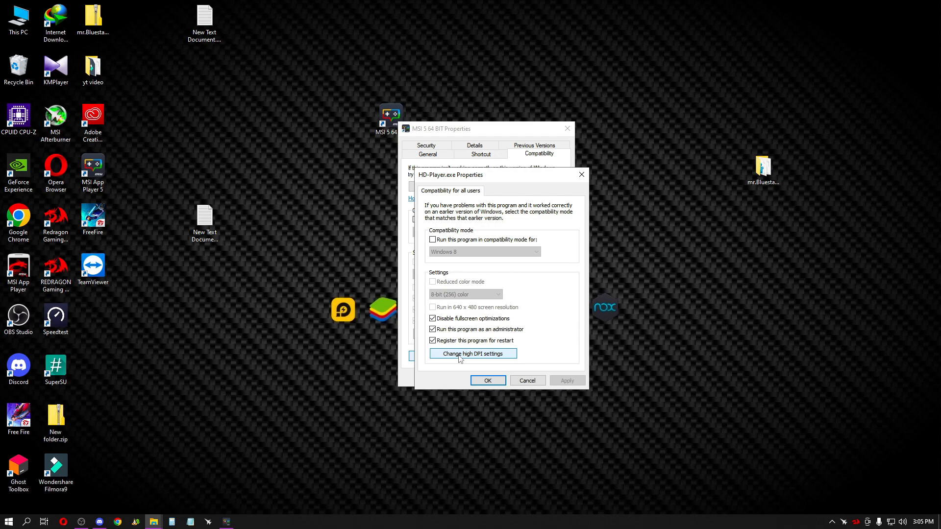
# Override HD-Player's high DPI scaling with scaling performed by System (Enhanced).
pyautogui.click(472, 354)
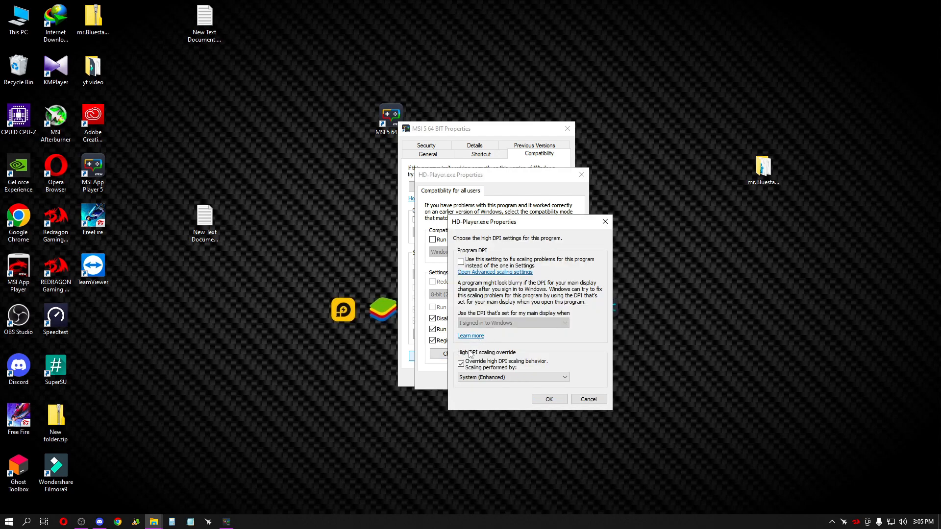
pyautogui.moveTo(481, 279)
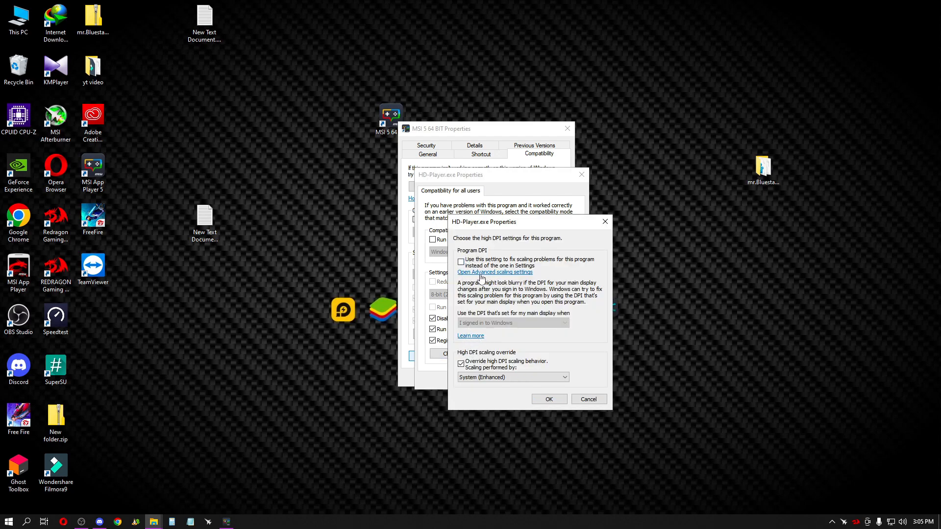
pyautogui.moveTo(481, 276)
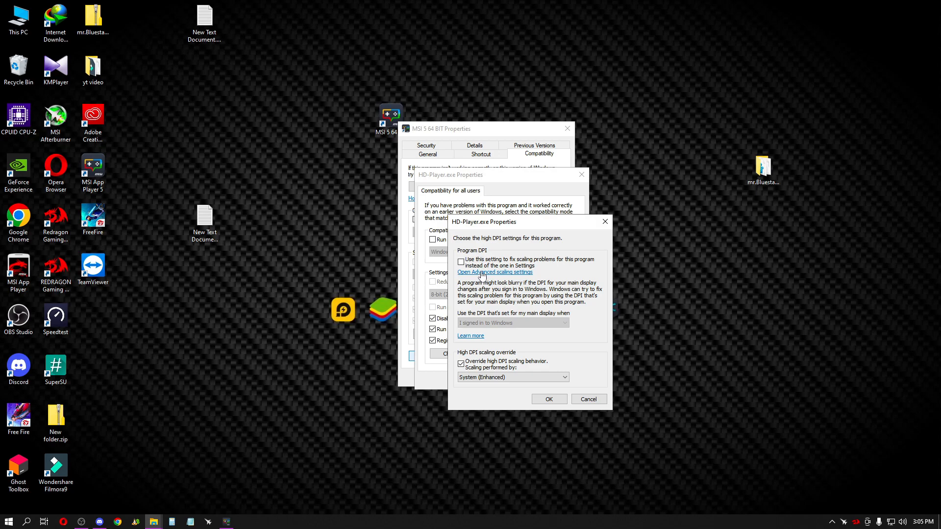
pyautogui.click(494, 272)
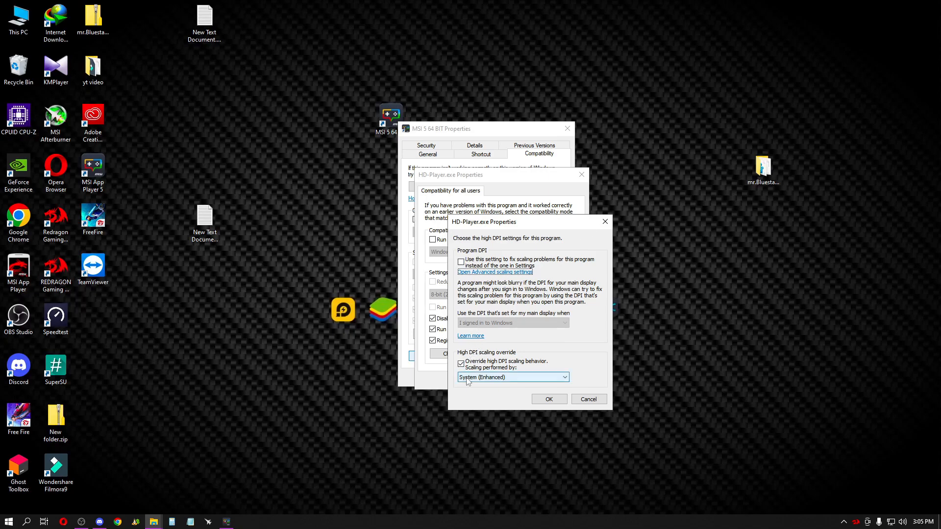
pyautogui.click(461, 364)
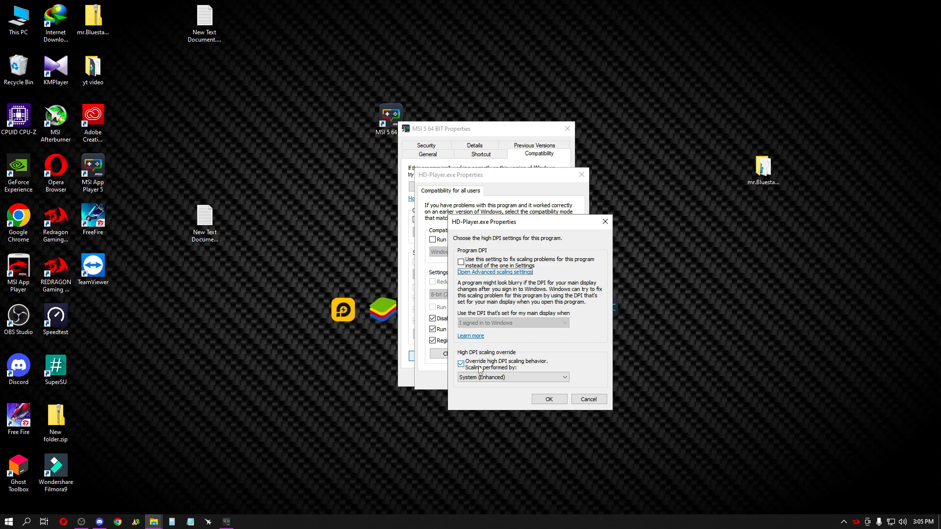
pyautogui.click(512, 376)
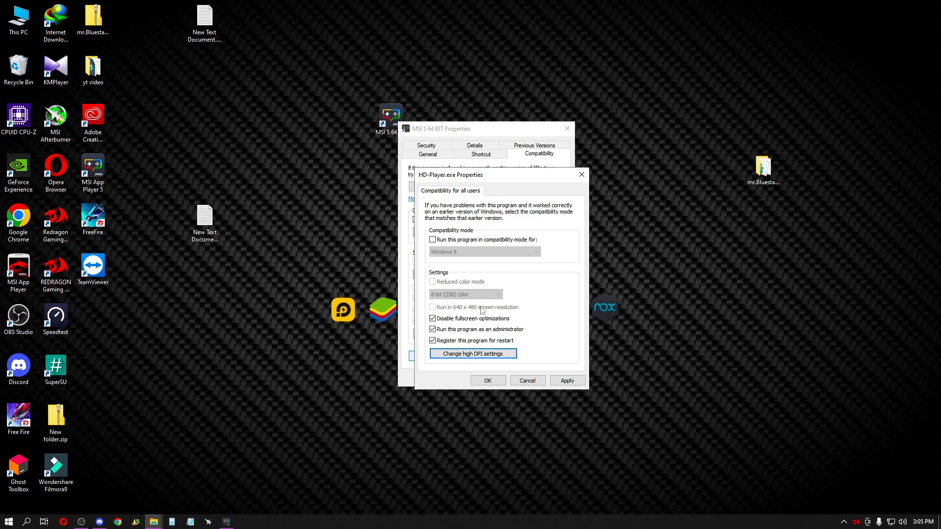
# Confirm the all-users compatibility settings and close HD-Player's properties.
pyautogui.click(487, 380)
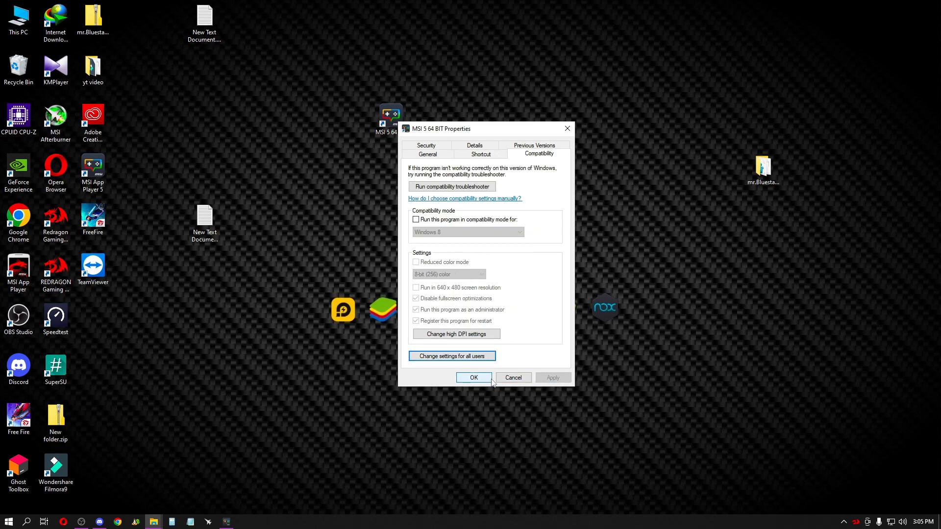
pyautogui.click(473, 377)
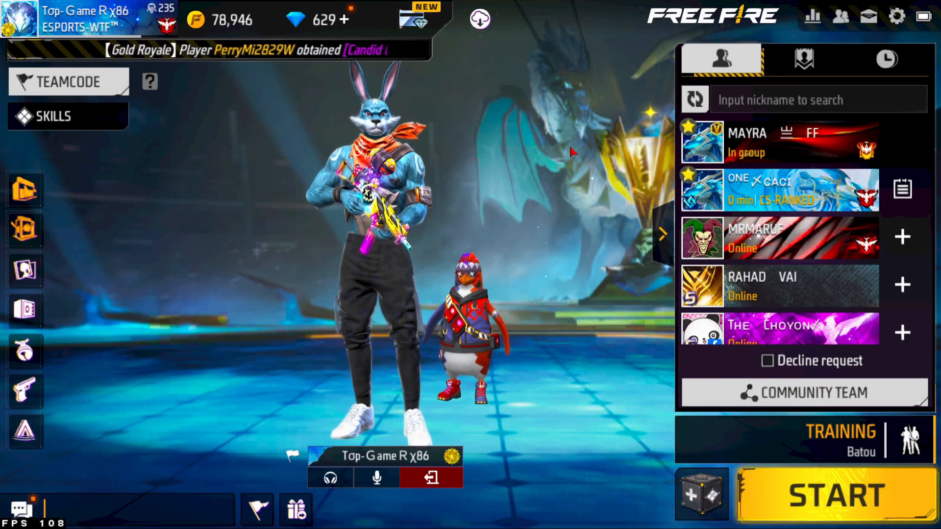